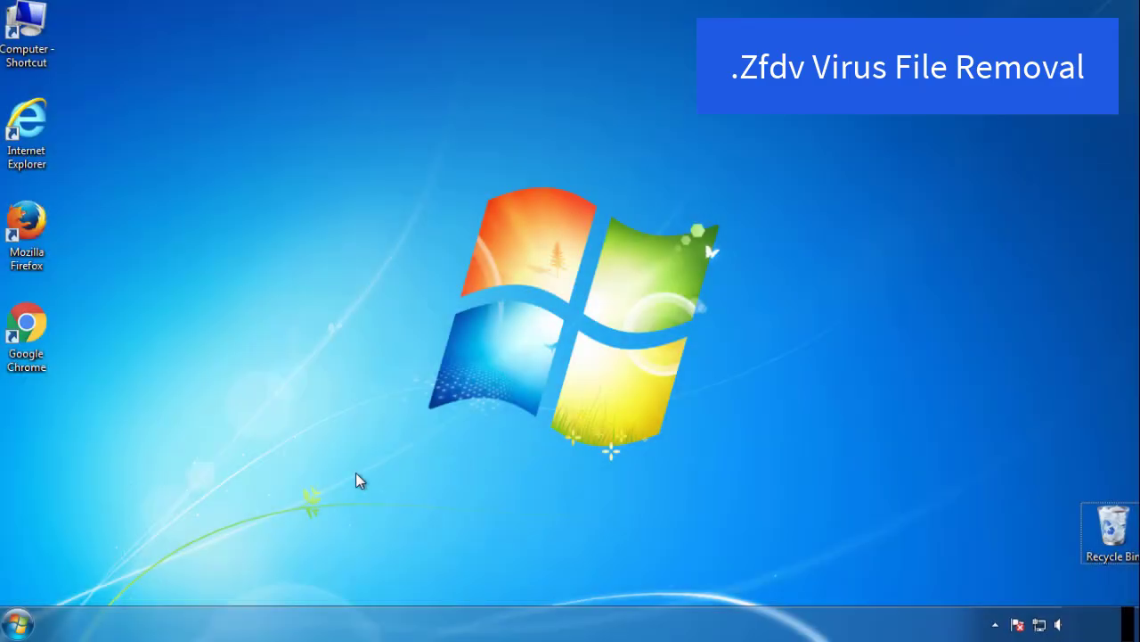
# Launch msconfig, enable Minimal Safe boot on the Boot tab, and restart.
pyautogui.click(15, 623)
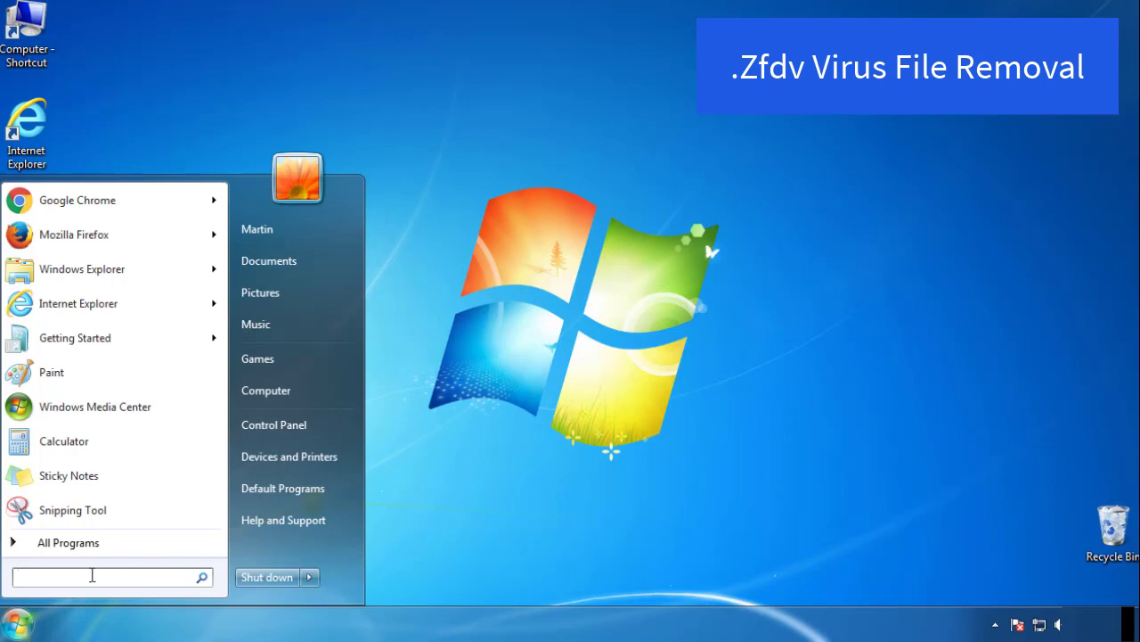
pyautogui.write('mscon')
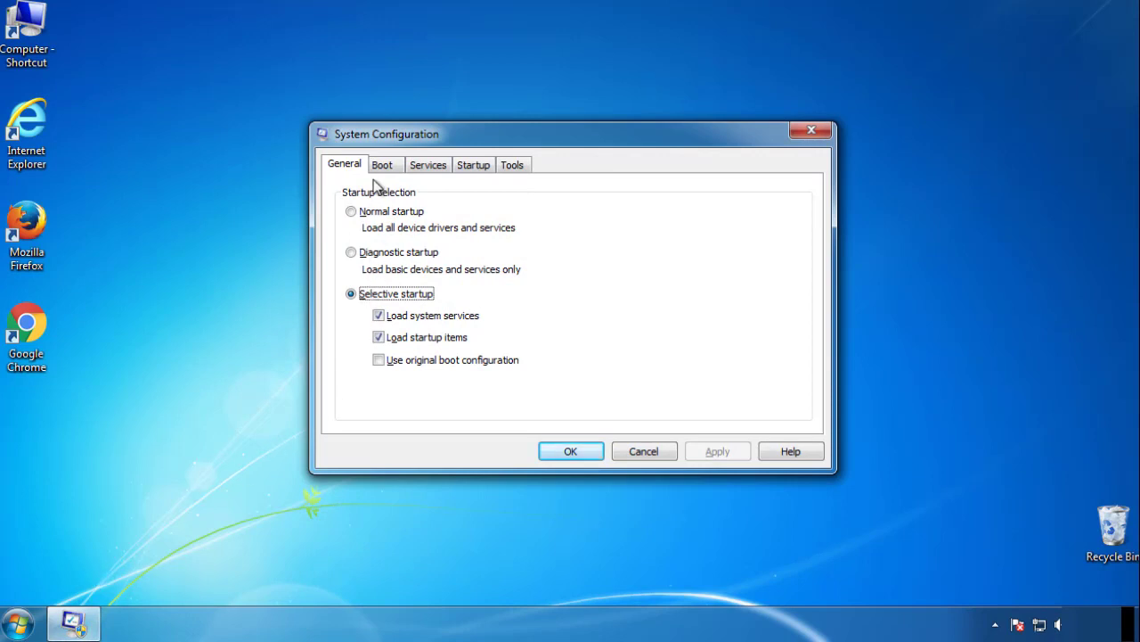
pyautogui.click(383, 164)
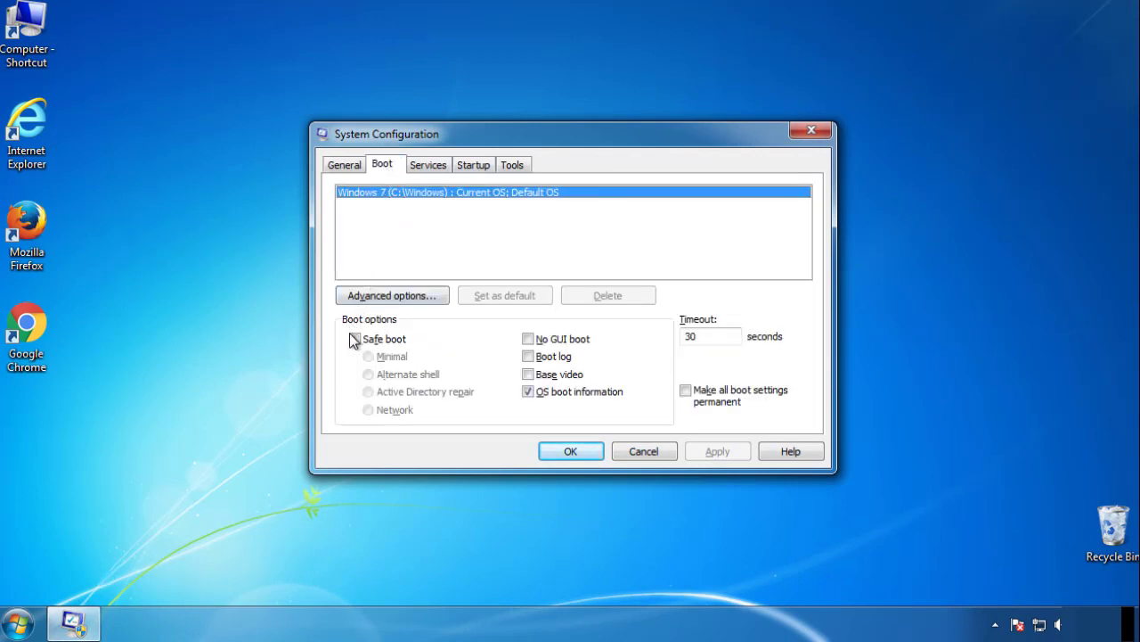
pyautogui.click(354, 339)
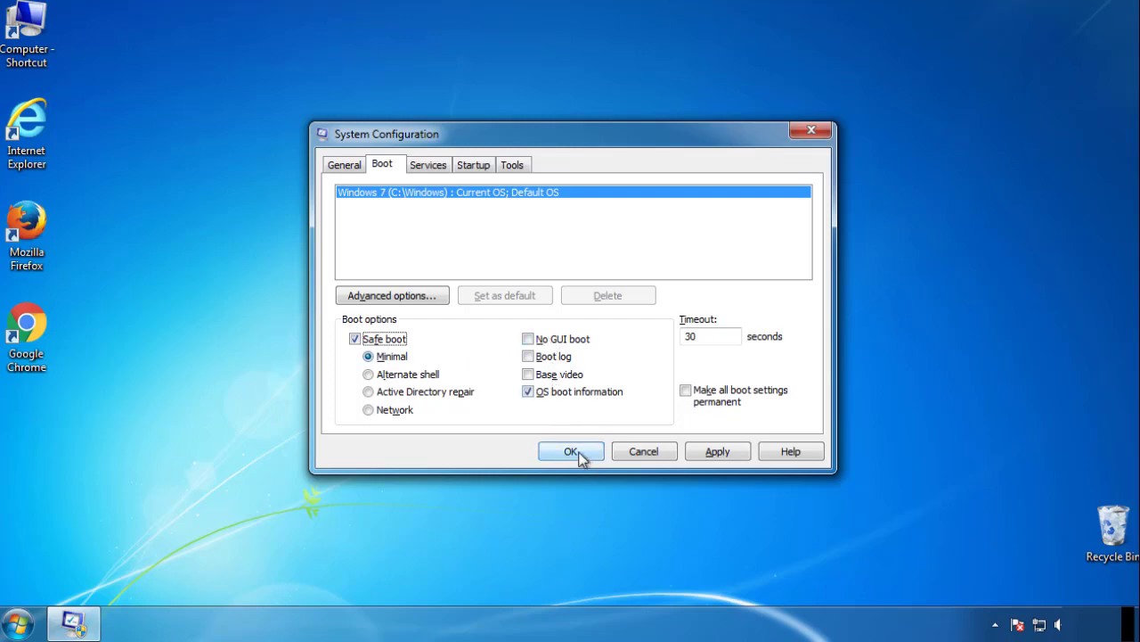
pyautogui.click(571, 451)
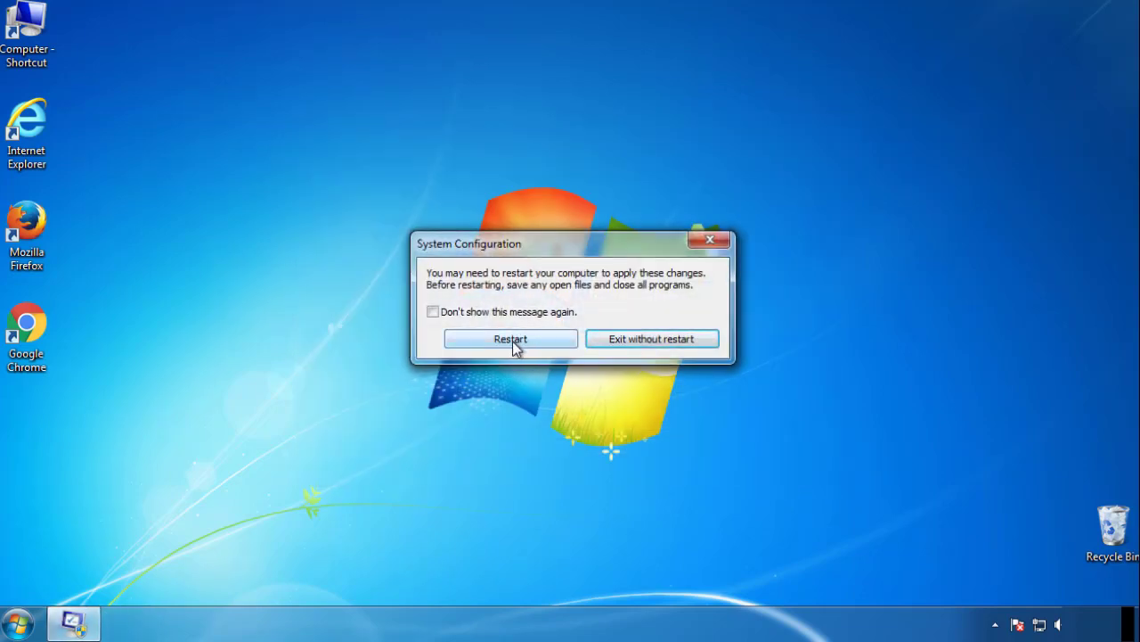
pyautogui.click(511, 338)
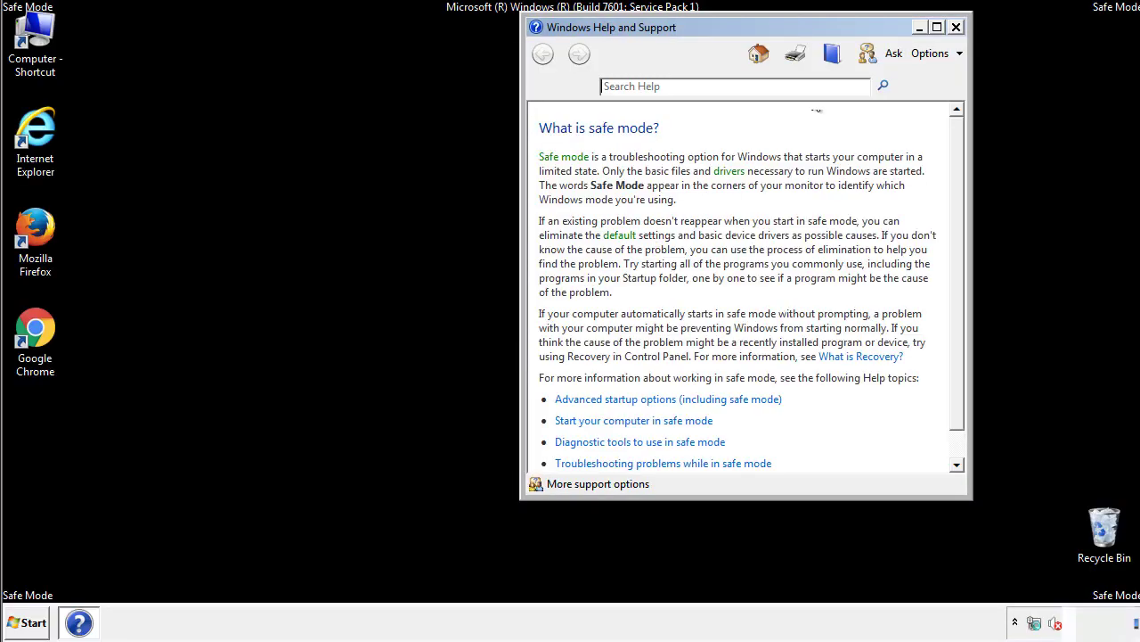
# Close Help and Support, review Folder Options in Control Panel, then close Control Panel.
pyautogui.click(955, 27)
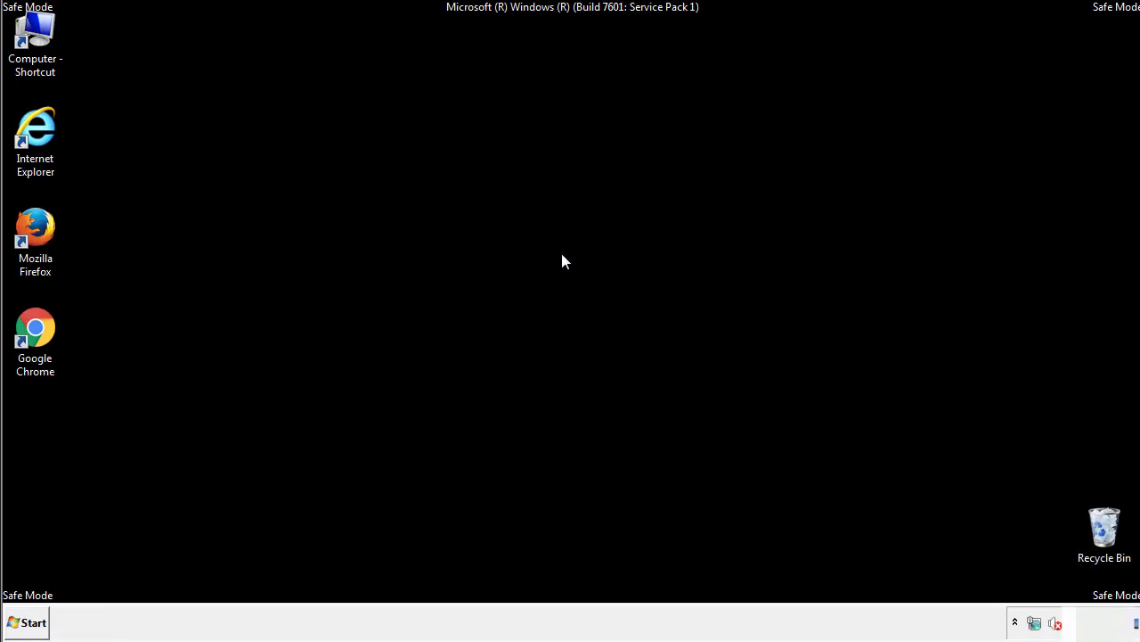
pyautogui.click(27, 622)
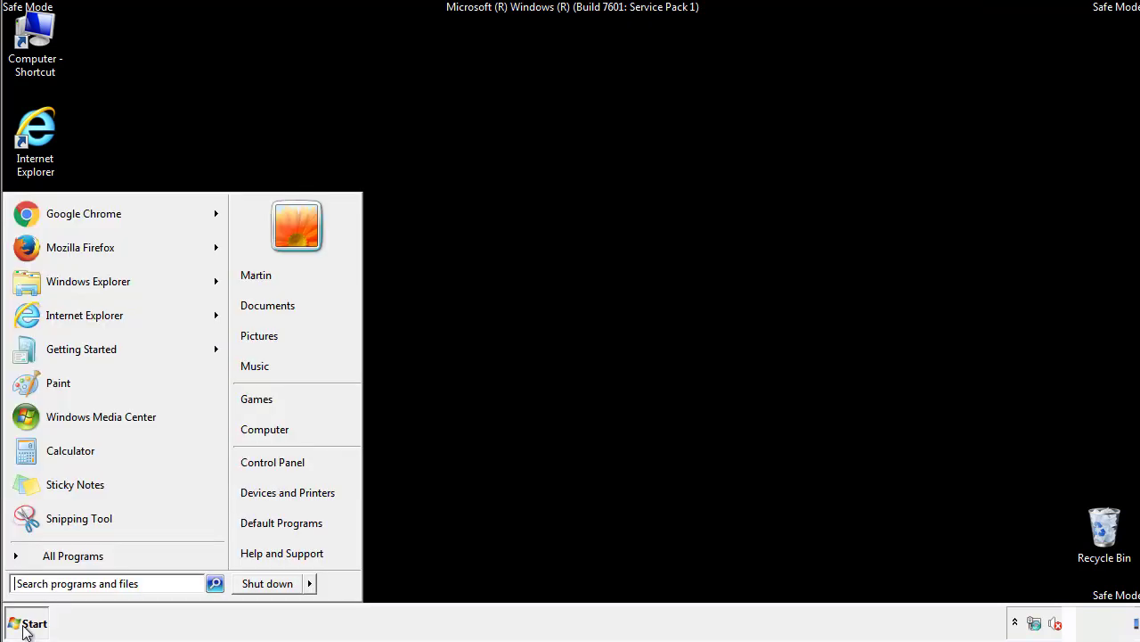
pyautogui.click(28, 622)
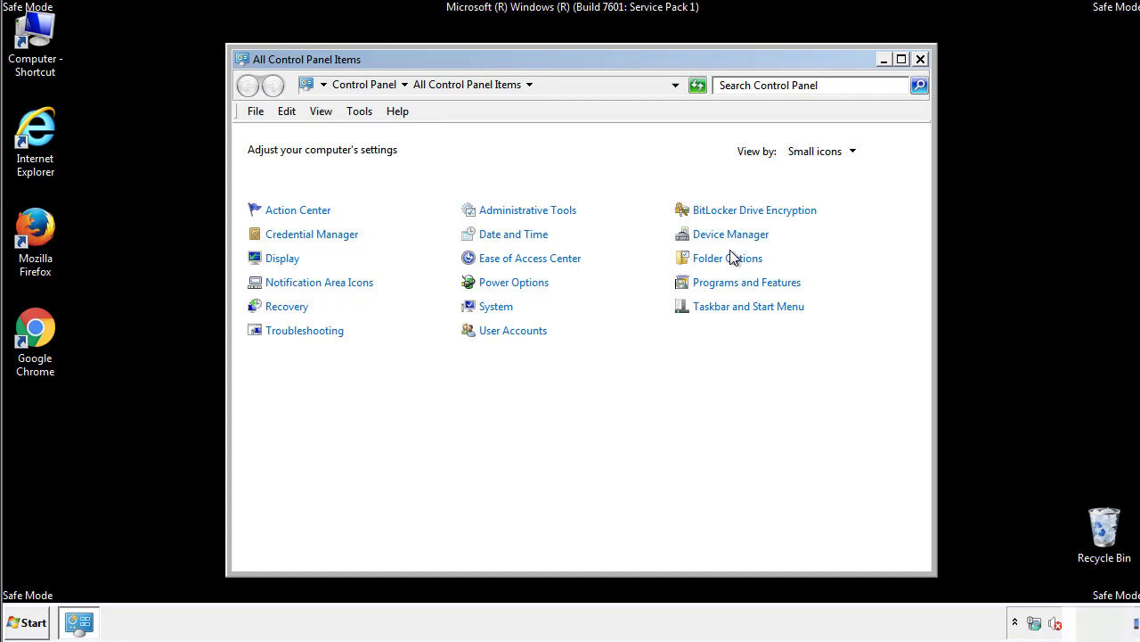
pyautogui.click(727, 258)
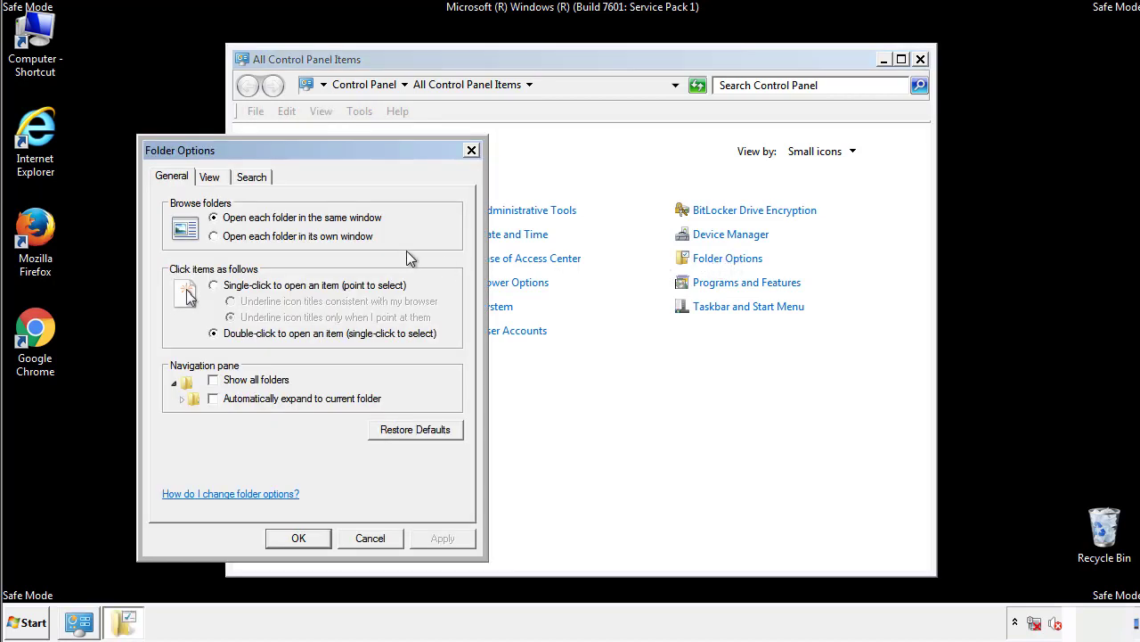
pyautogui.click(209, 176)
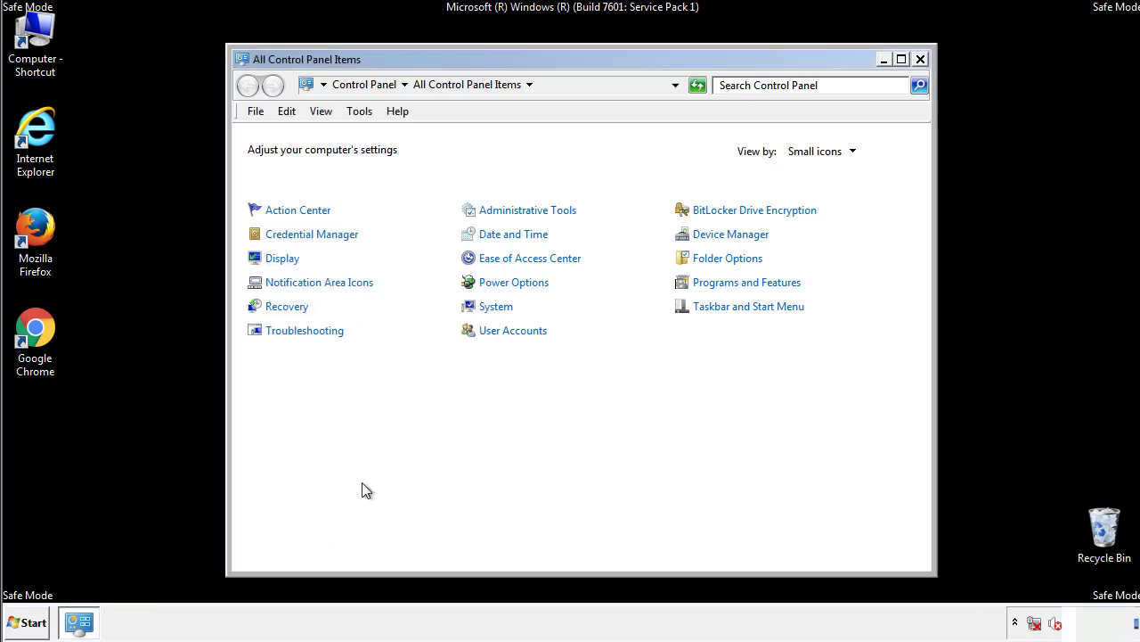
pyautogui.click(920, 59)
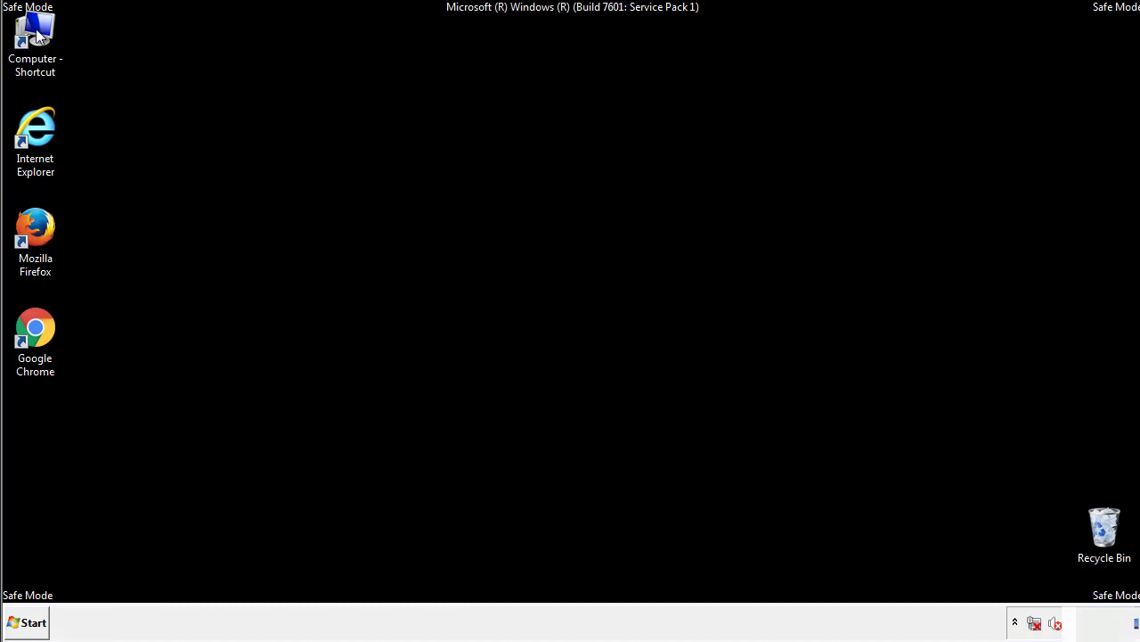
# Browse Computer to C:\Windows\System32\drivers\etc and open hosts in Notepad.
pyautogui.doubleClick(35, 40)
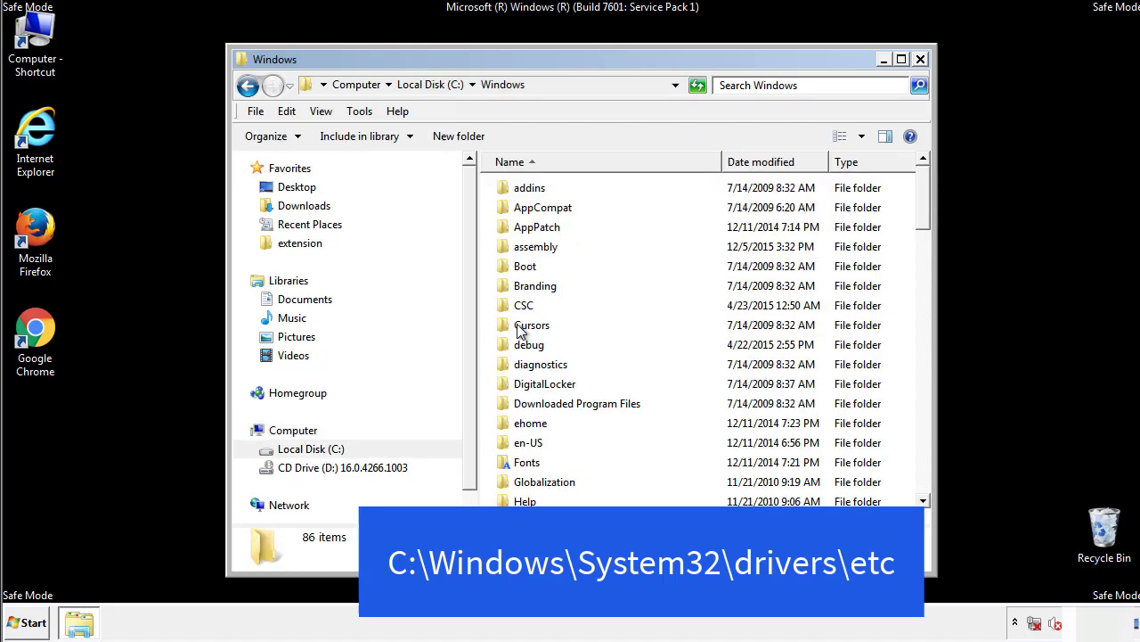
pyautogui.scroll(-3)
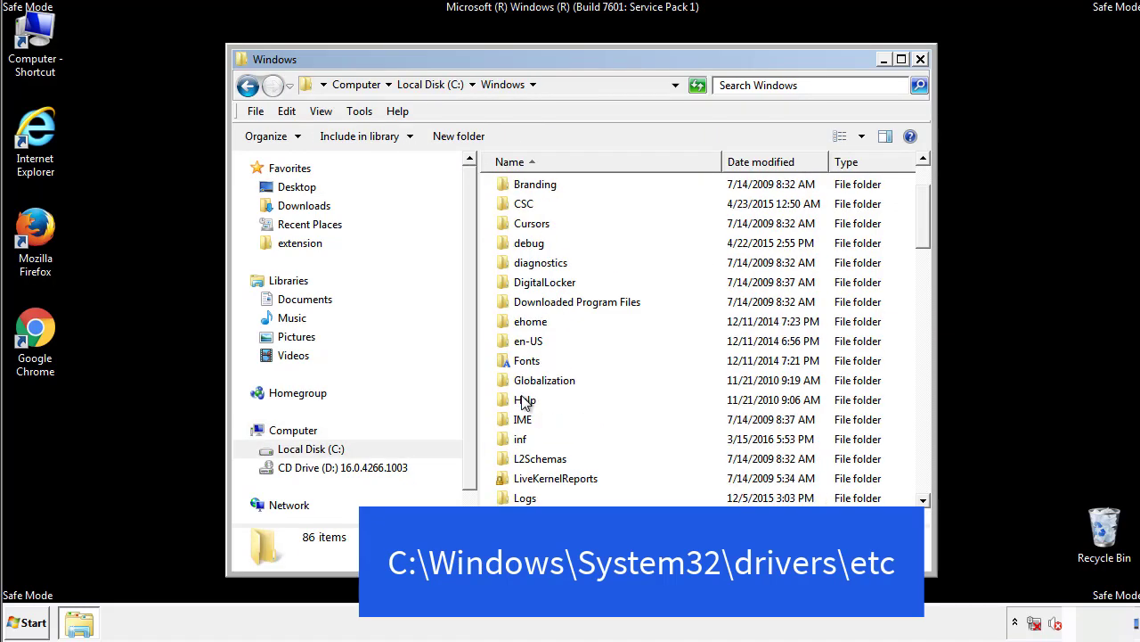
pyautogui.scroll(-3)
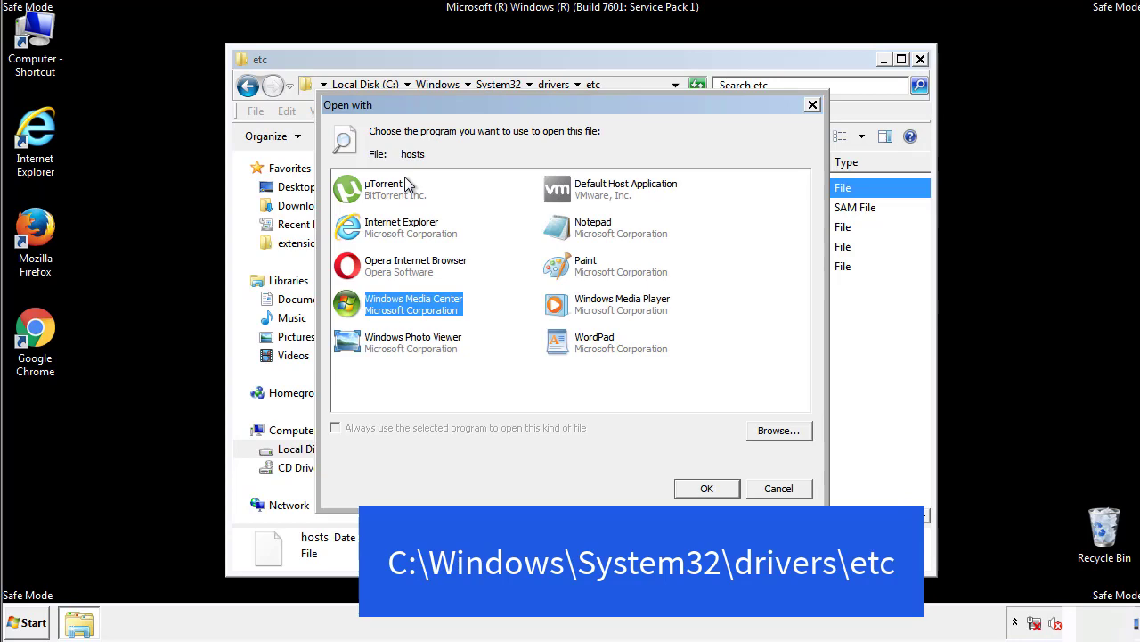
pyautogui.moveTo(577, 233)
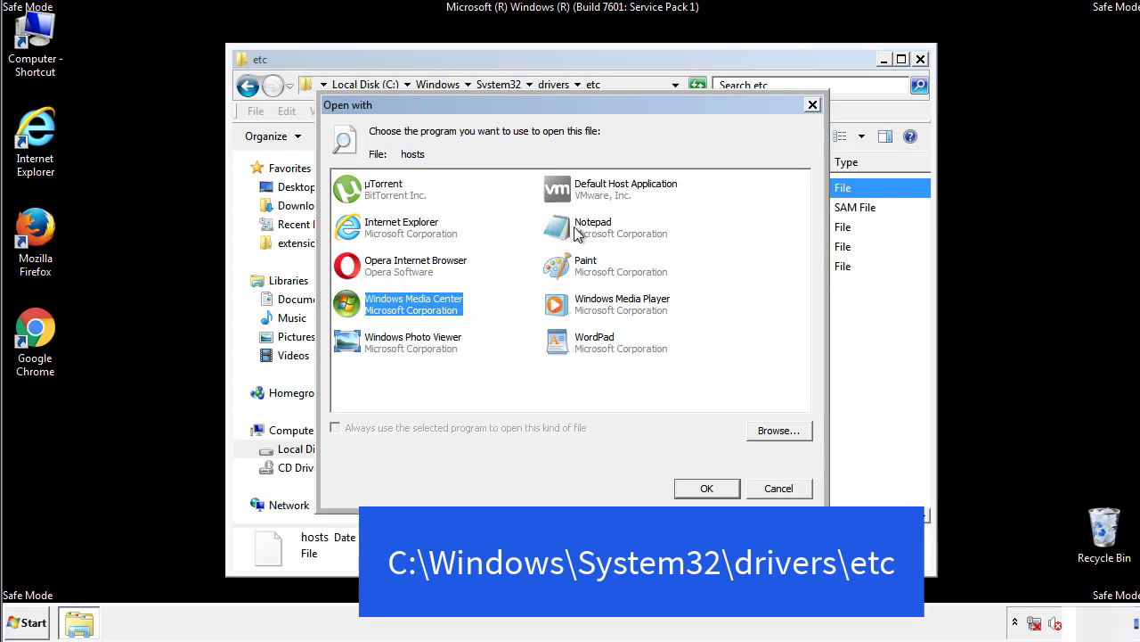
pyautogui.click(705, 488)
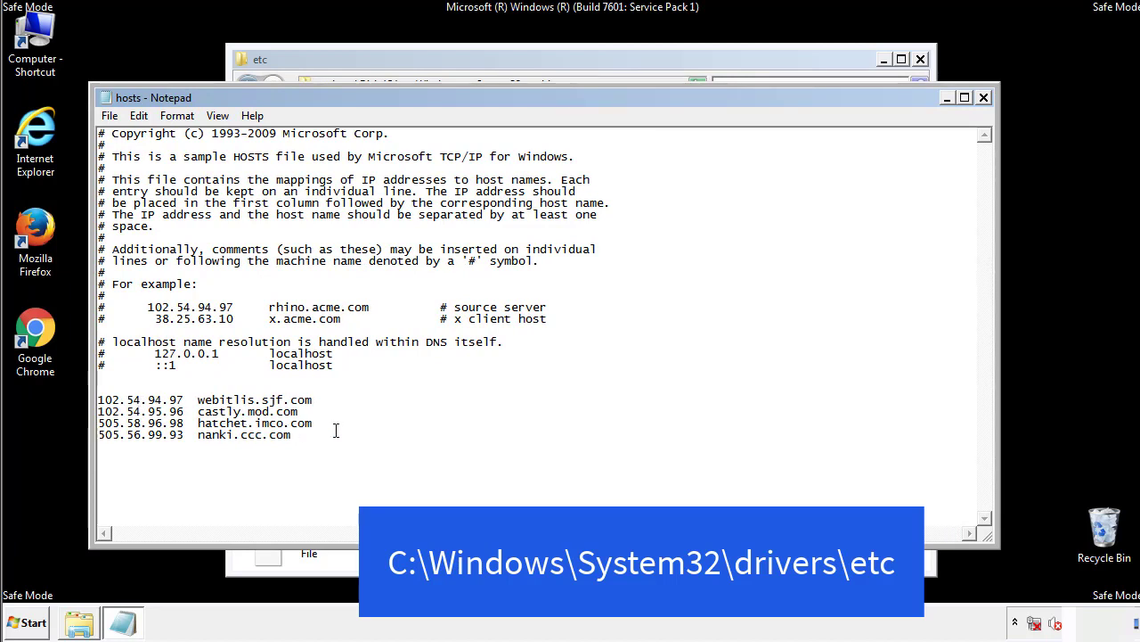
# Delete the four entries after the localhost lines, close Notepad, and close the etc folder.
pyautogui.moveTo(99, 399); pyautogui.dragTo(312, 436)
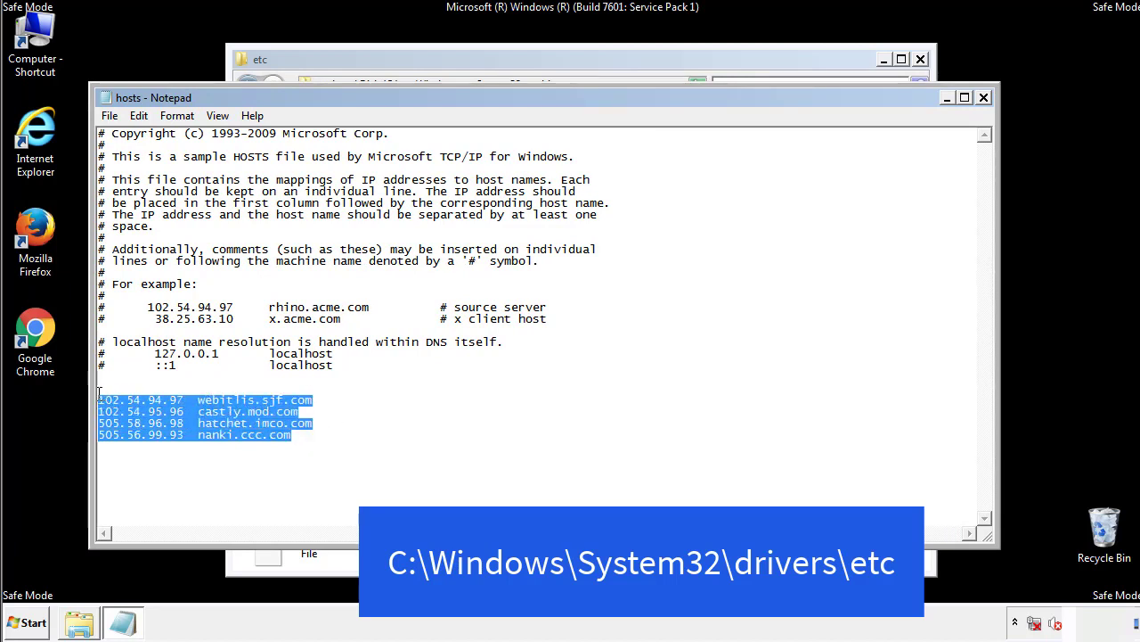
pyautogui.press('Delete')
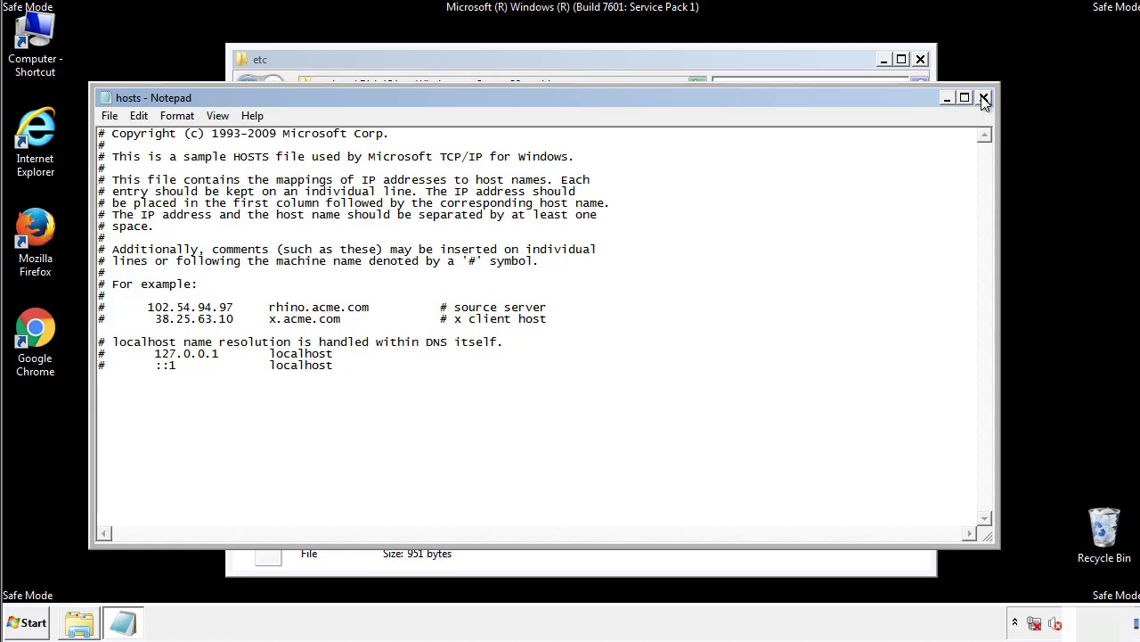
pyautogui.click(984, 98)
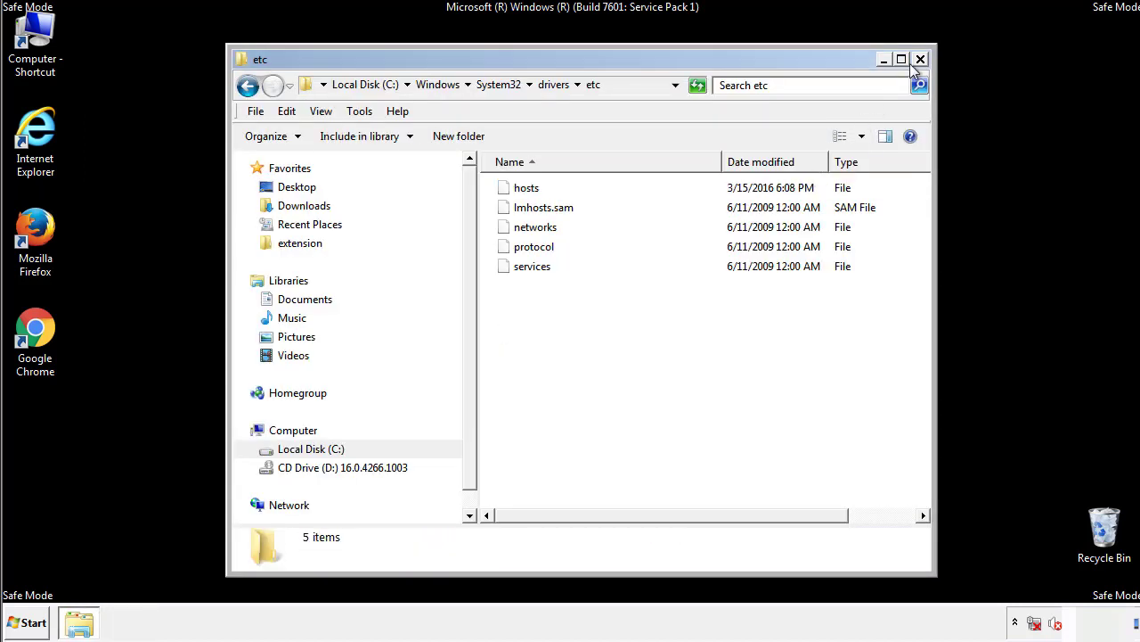
pyautogui.click(920, 59)
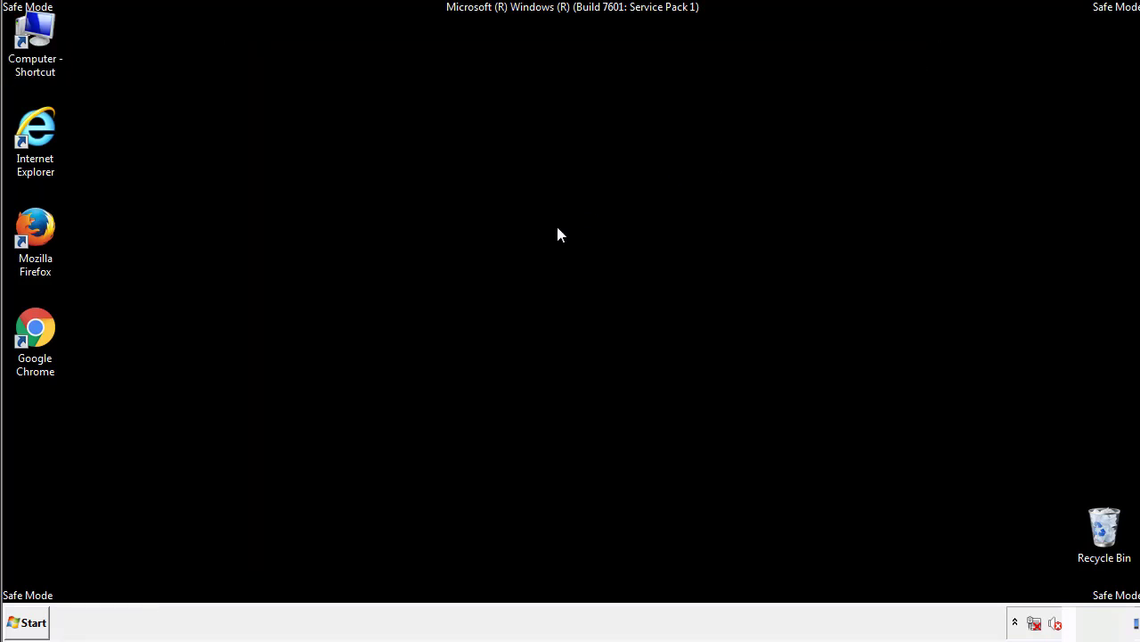
# Open the Startup folder from the Start menu's All Programs list.
pyautogui.click(27, 622)
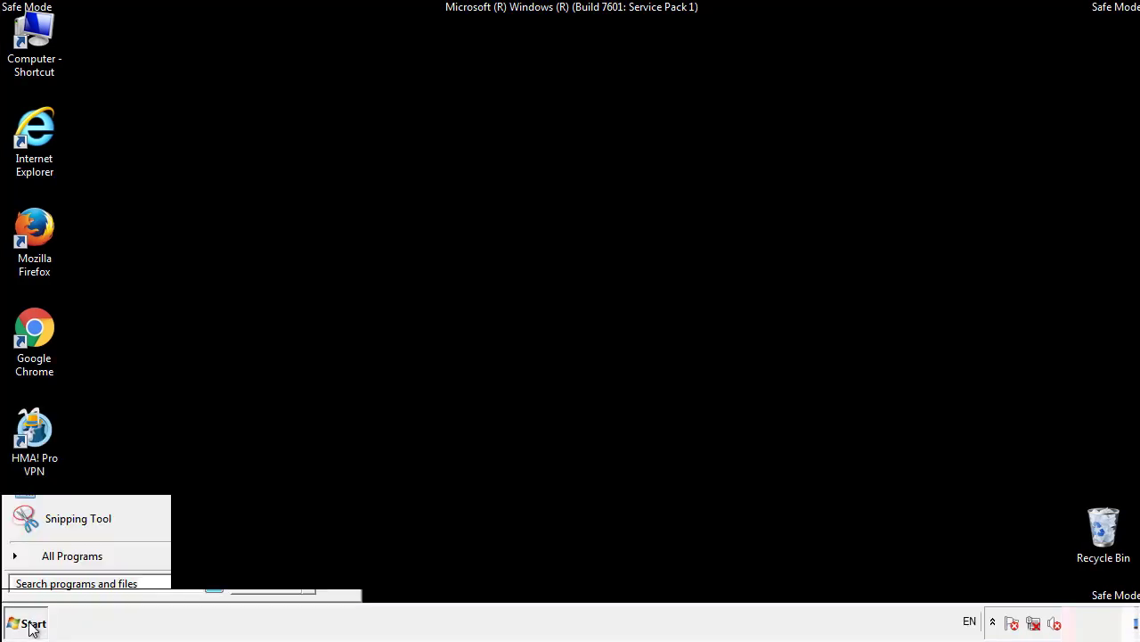
pyautogui.click(71, 555)
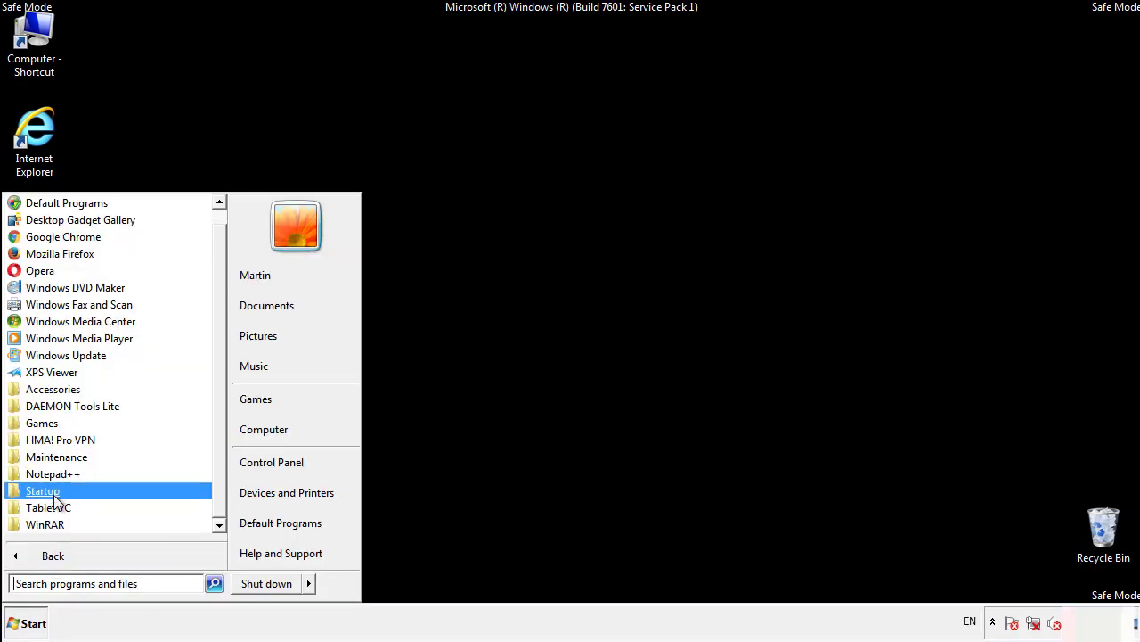
pyautogui.rightClick(43, 490)
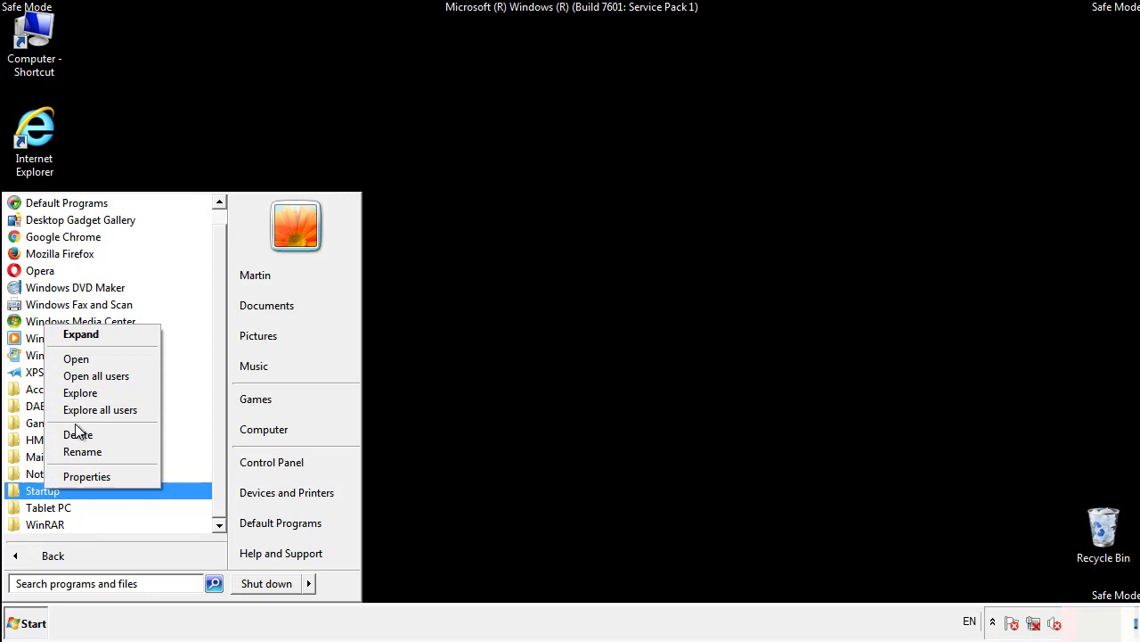
pyautogui.click(76, 358)
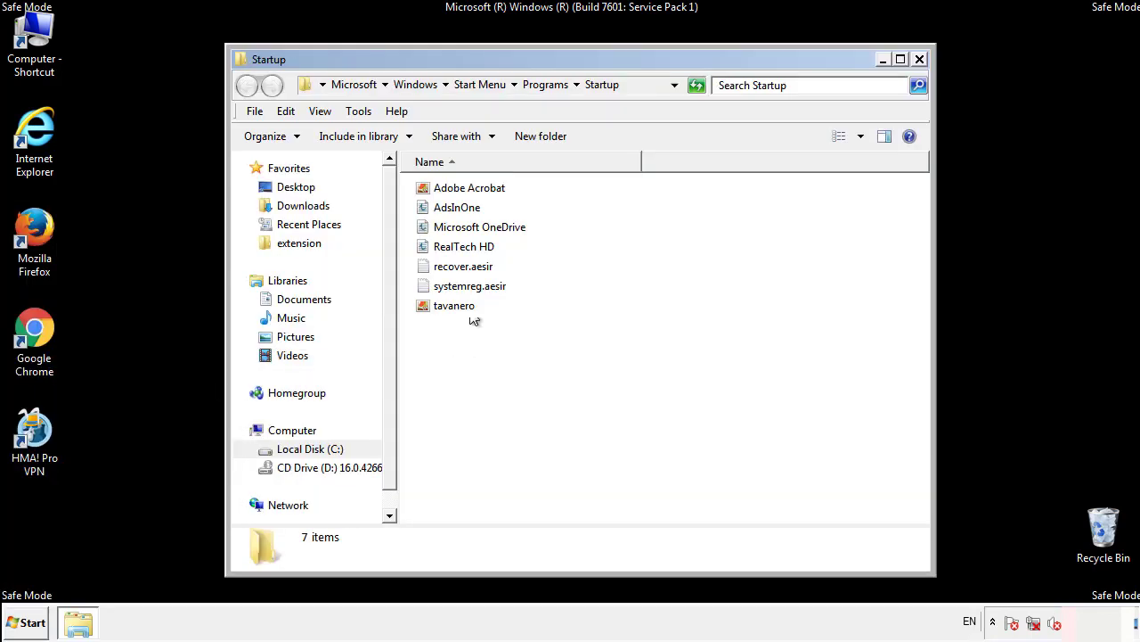
# Delete AdsInOne, recover.aesir, systemreg.aesir and tavanero, then close the Startup folder.
pyautogui.click(456, 207)
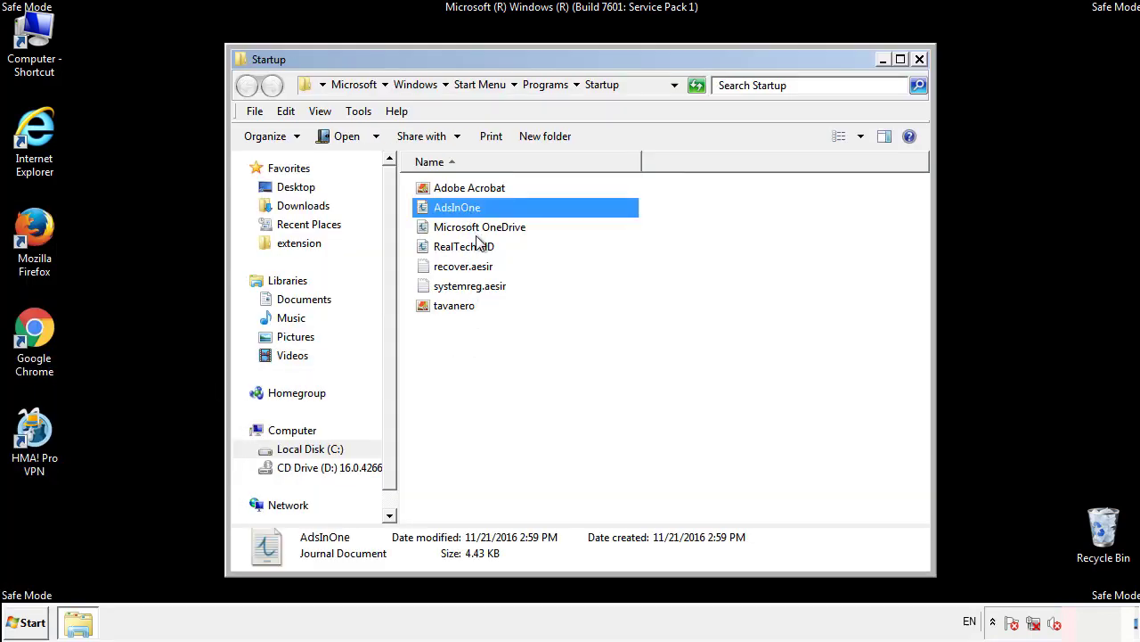
pyautogui.click(470, 285)
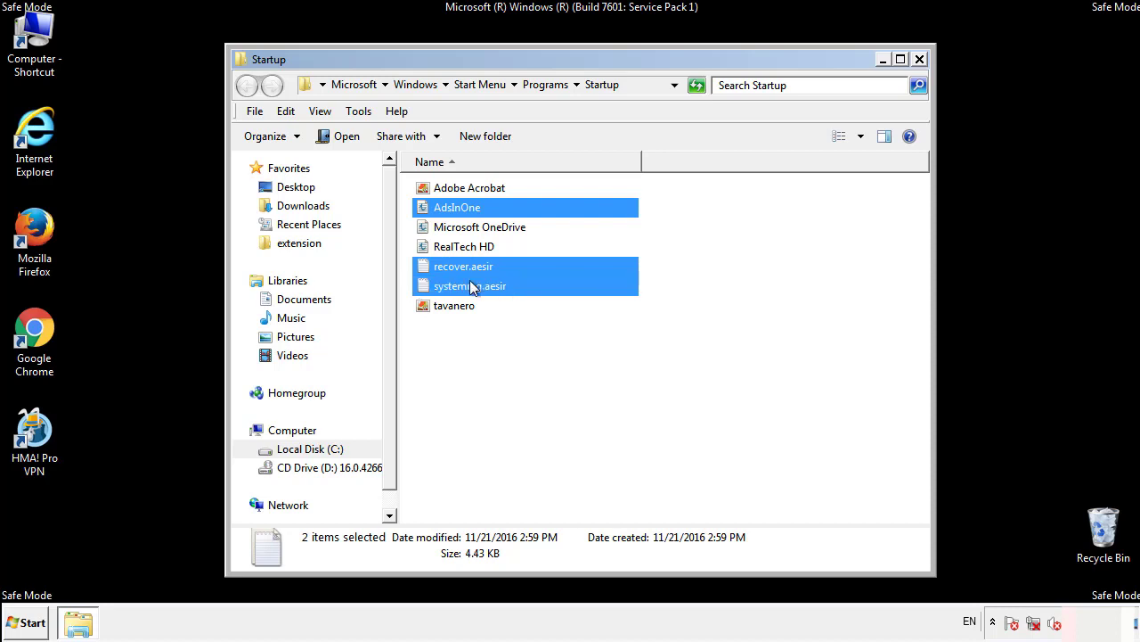
pyautogui.rightClick(454, 306)
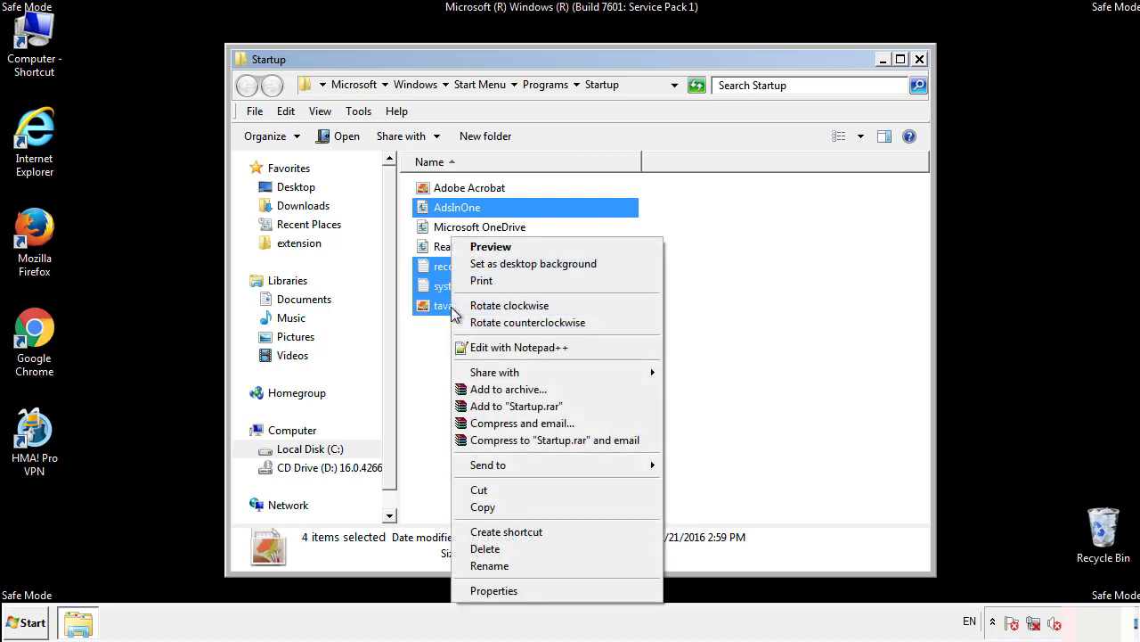
pyautogui.click(486, 548)
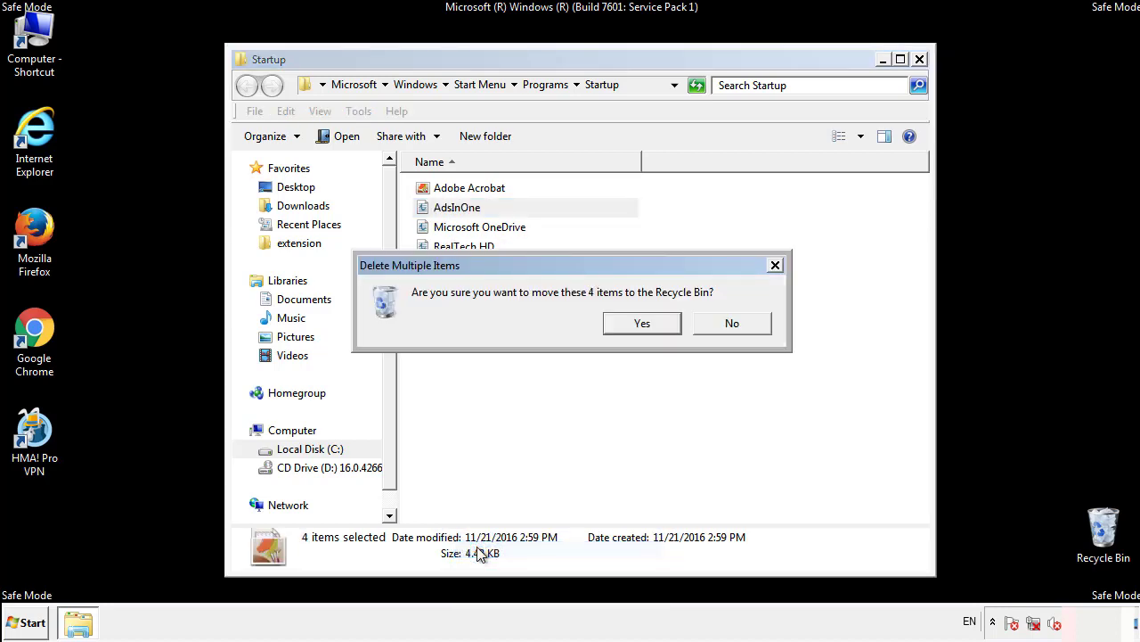
pyautogui.click(642, 323)
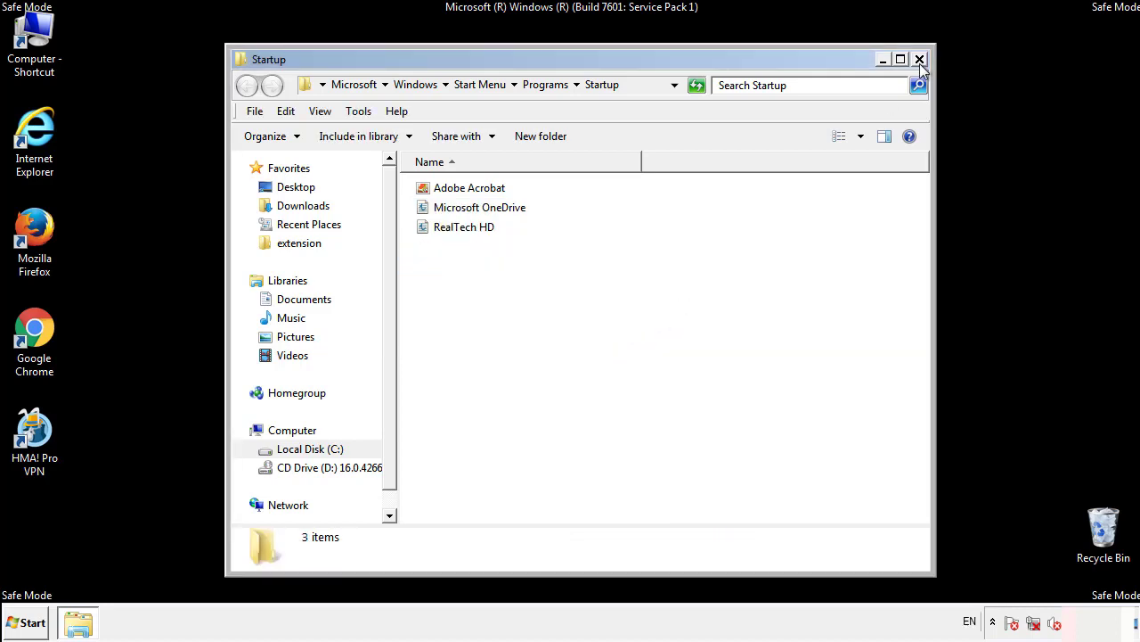
pyautogui.click(919, 58)
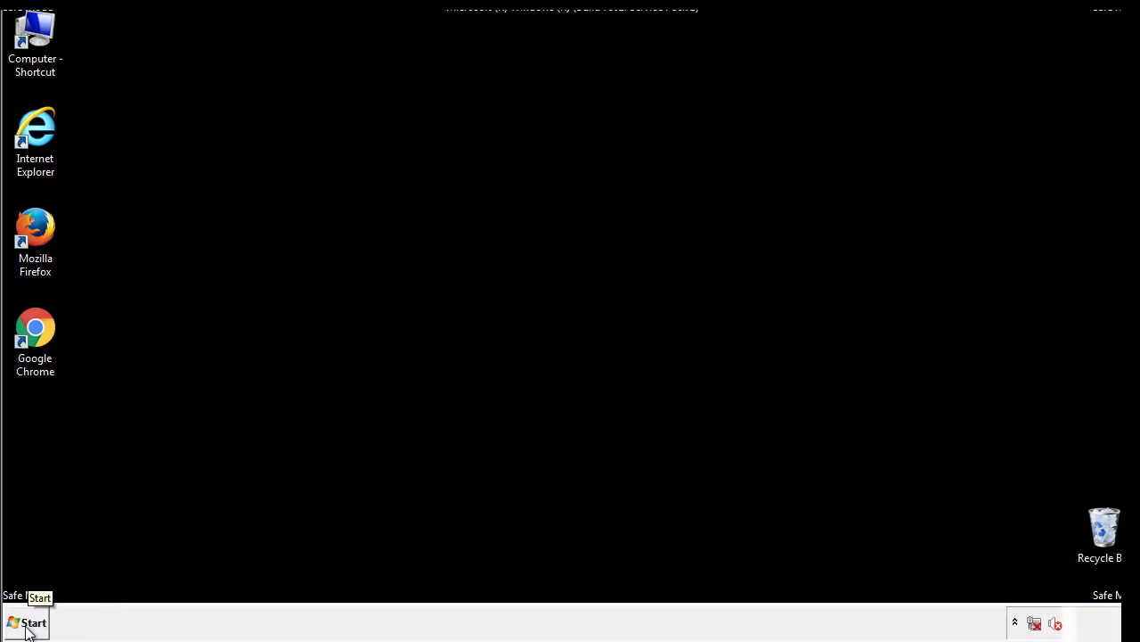
# Launch regedit from Start search and expand HKEY_LOCAL_MACHINE\SOFTWARE.
pyautogui.click(27, 622)
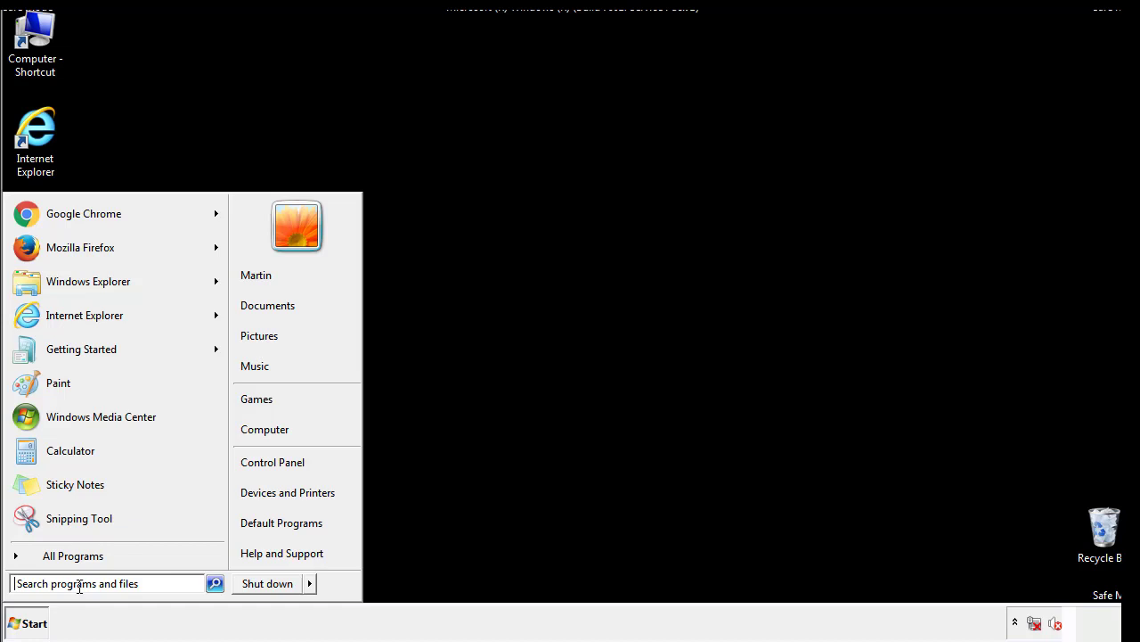
pyautogui.write('reged')
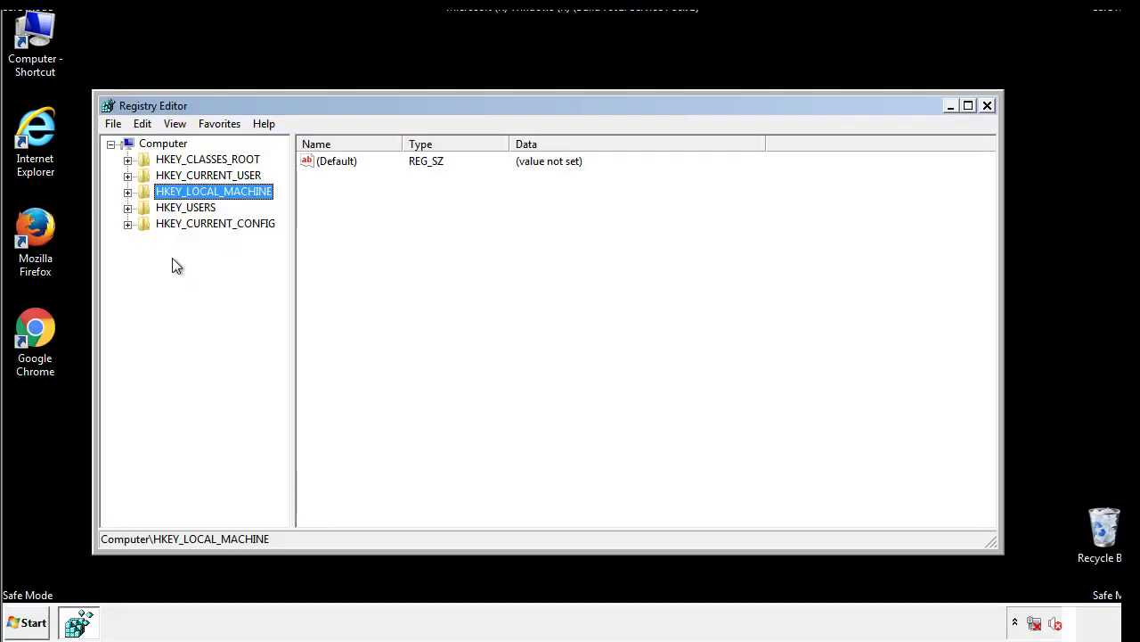
pyautogui.click(127, 191)
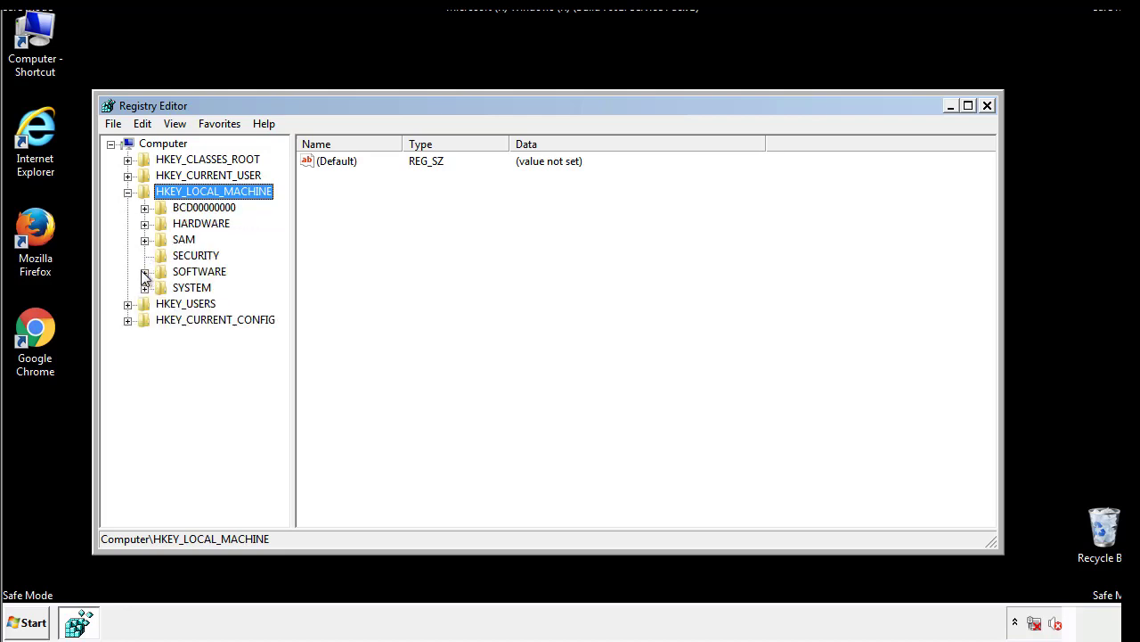
pyautogui.click(145, 271)
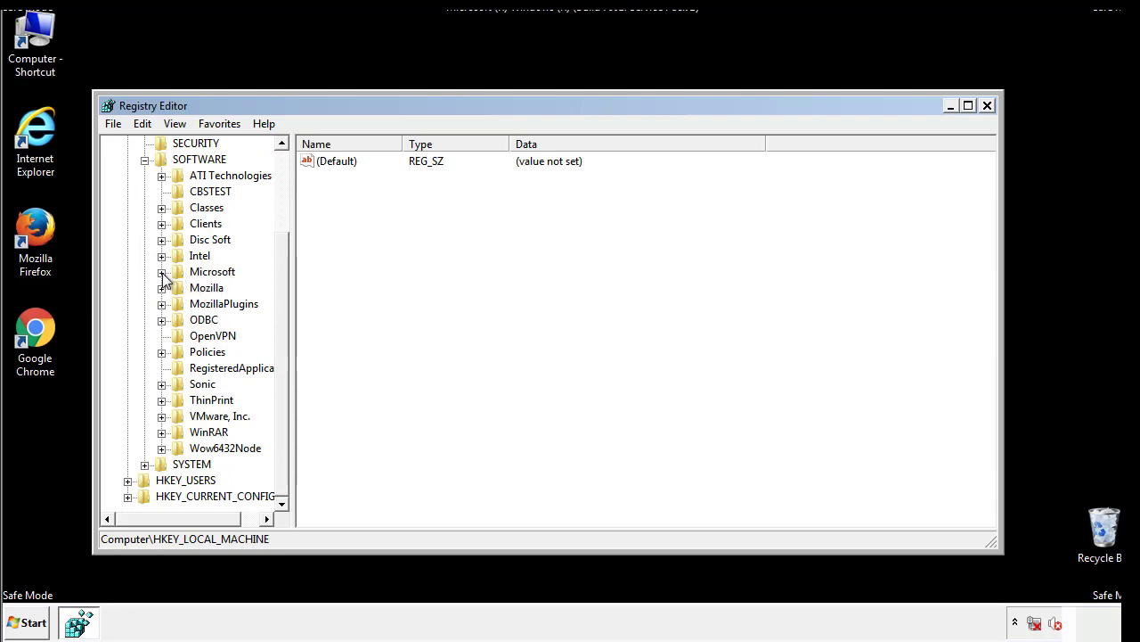
# Expand Microsoft and Windows to reveal the CurrentVersion Run and RunOnce keys.
pyautogui.click(161, 270)
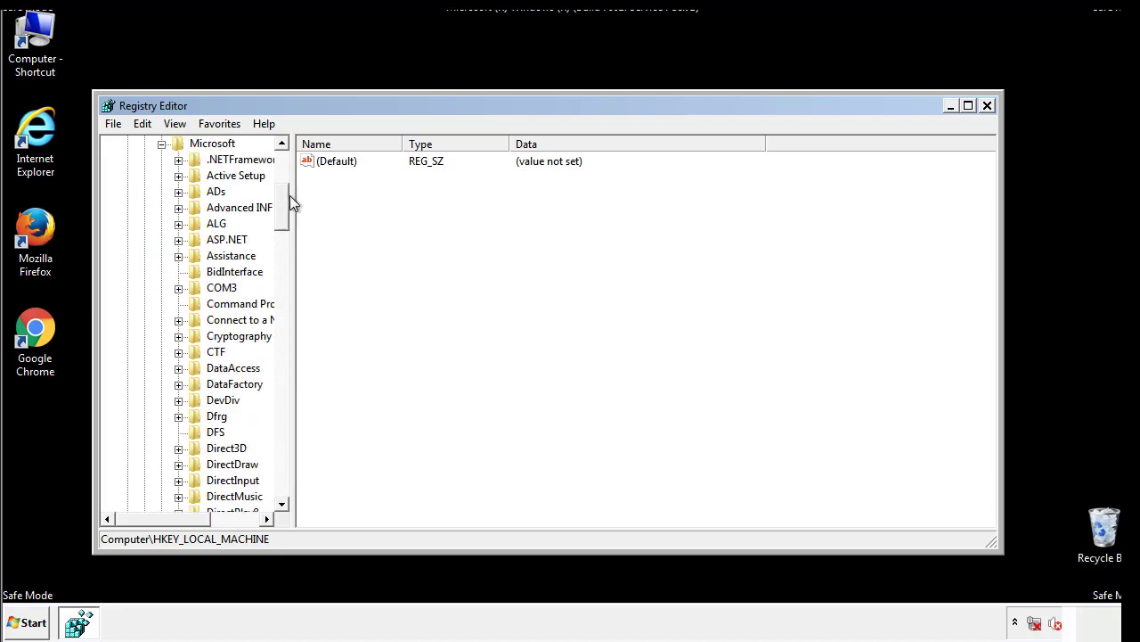
pyautogui.scroll(-3)
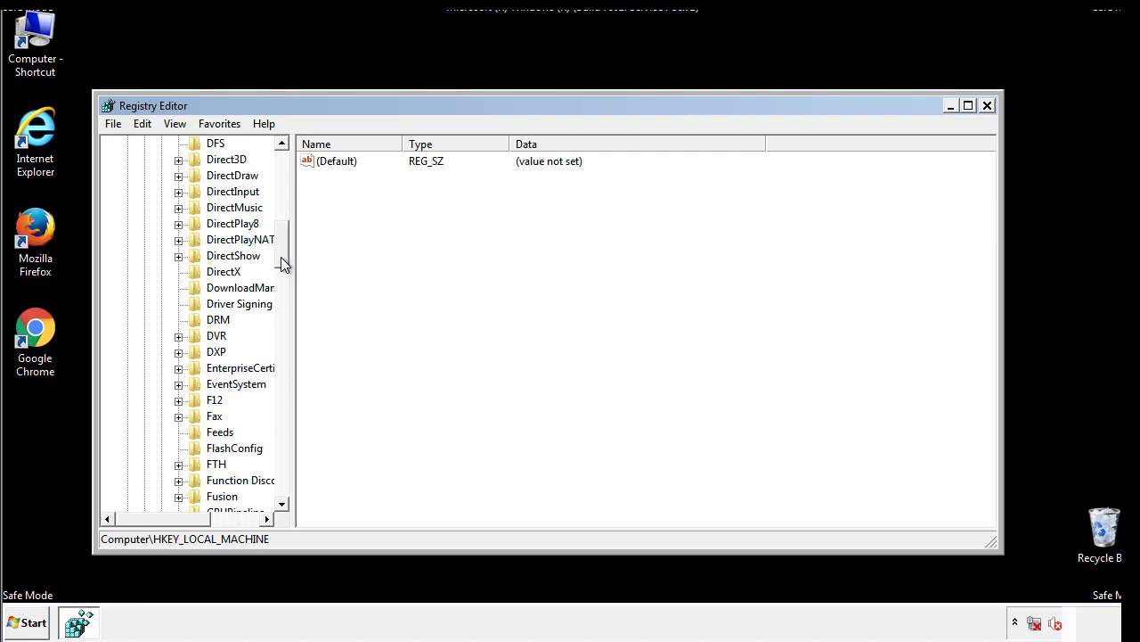
pyautogui.scroll(-3)
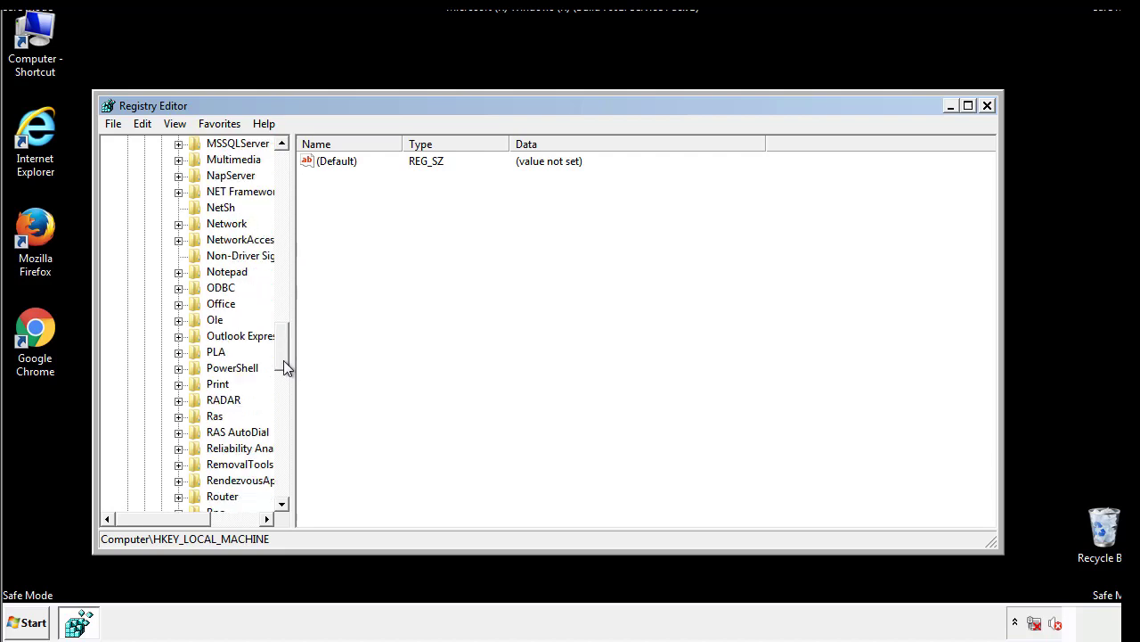
pyautogui.scroll(-3)
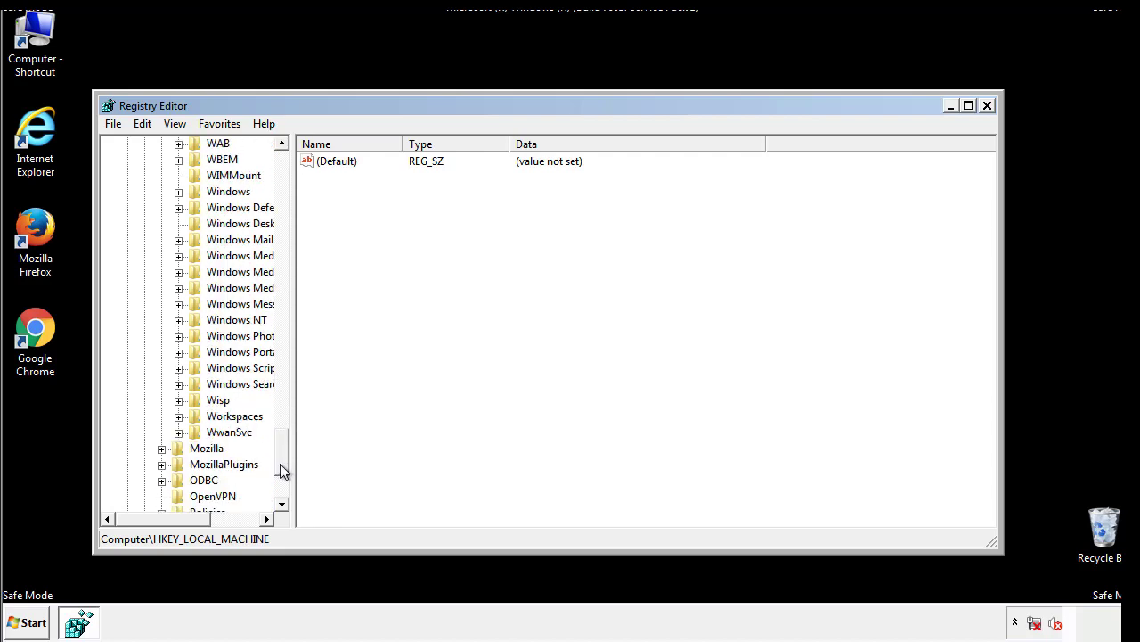
pyautogui.click(178, 272)
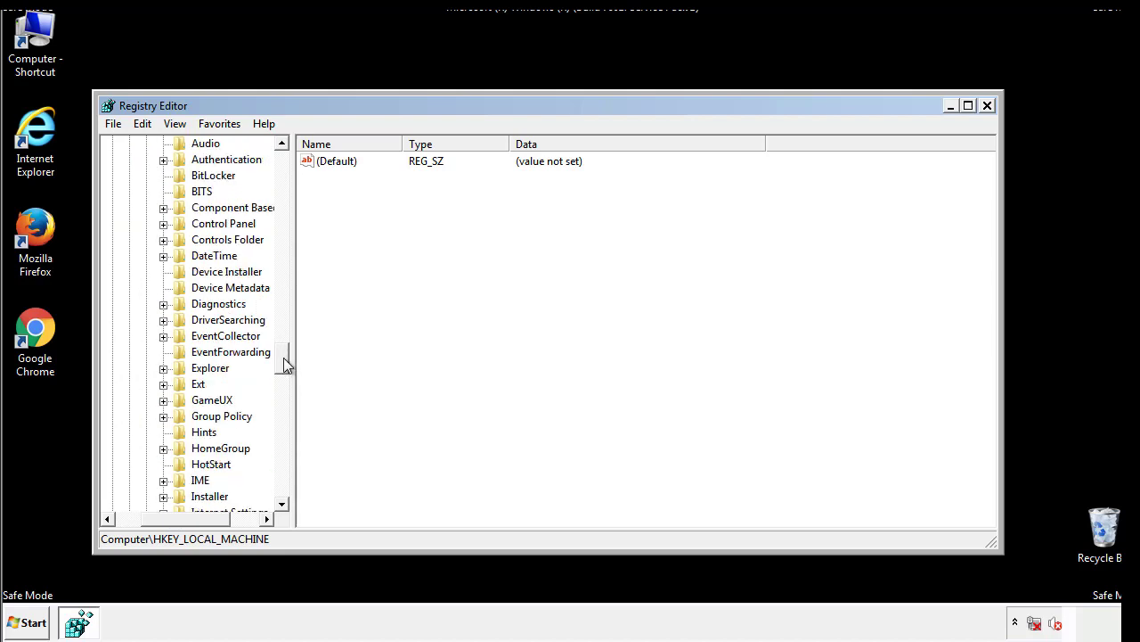
pyautogui.scroll(-3)
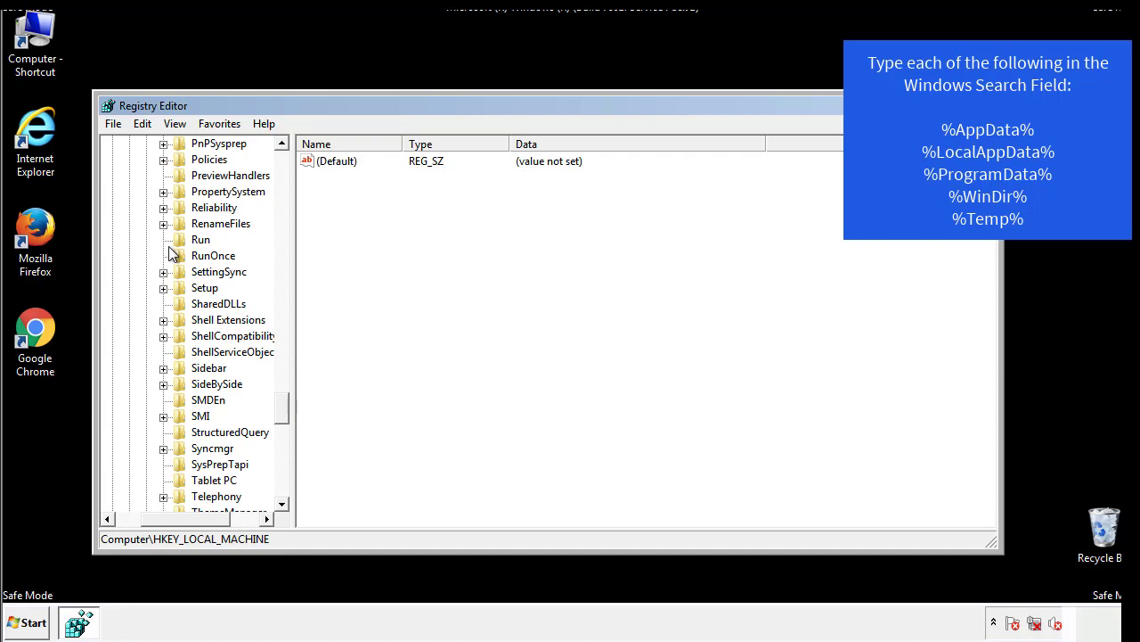
# Delete the tappi.loc value from the HKEY_LOCAL_MACHINE CurrentVersion\Run key.
pyautogui.click(200, 239)
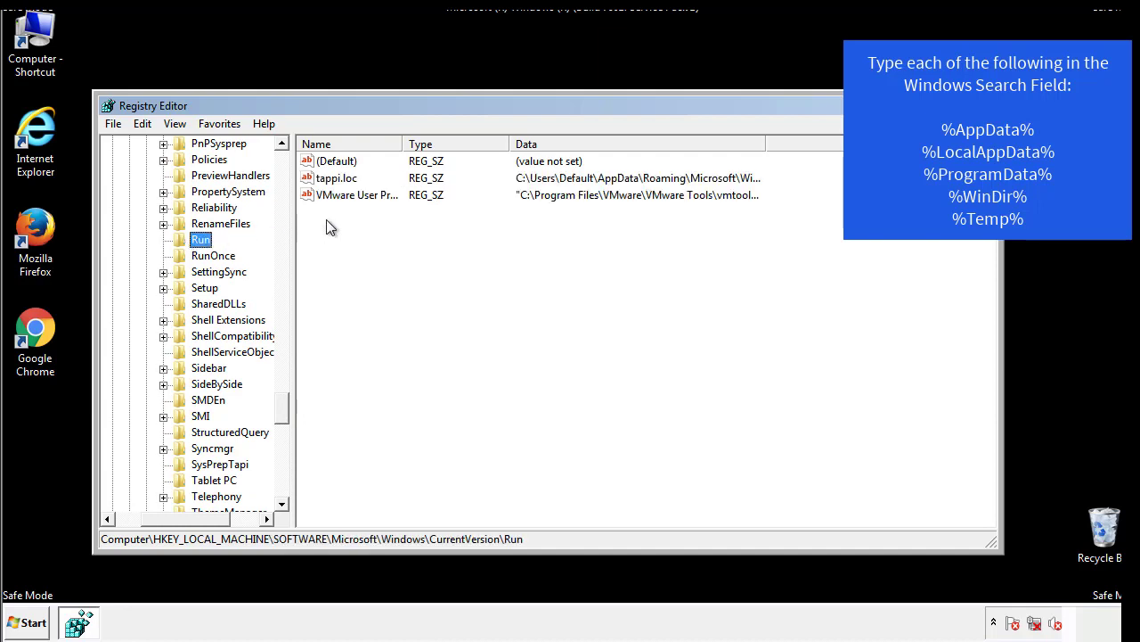
pyautogui.moveTo(735, 196)
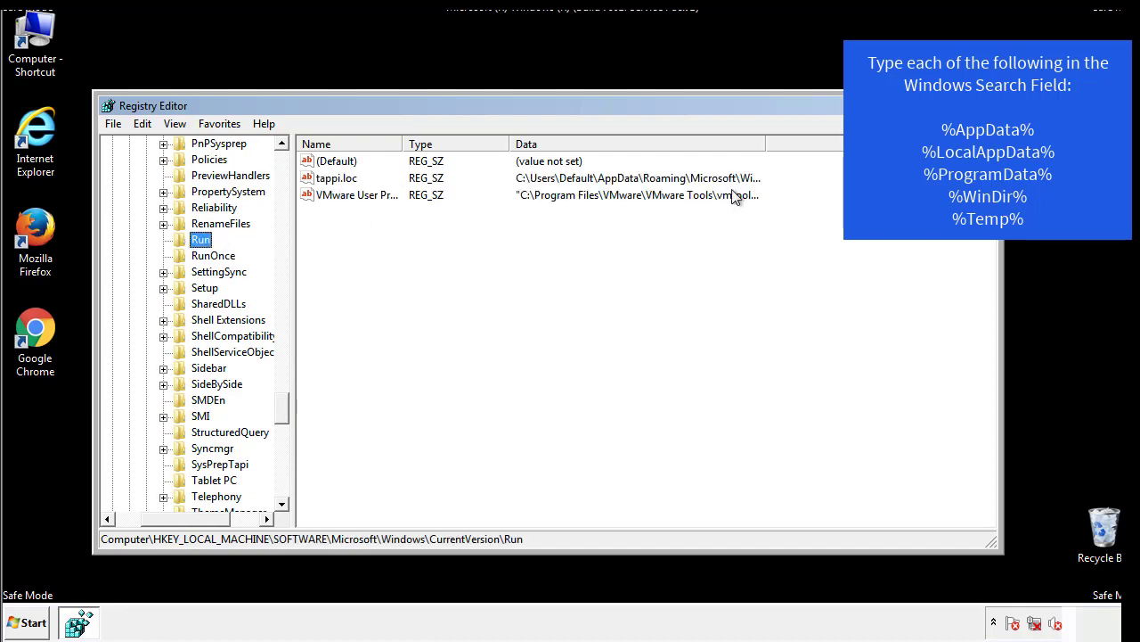
pyautogui.click(337, 177)
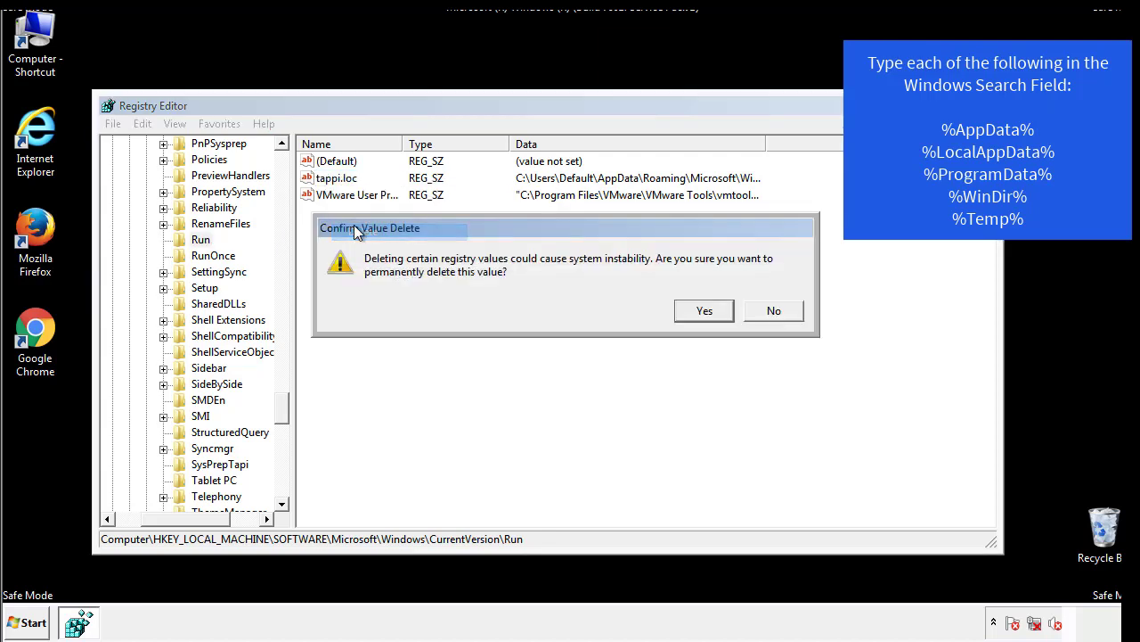
pyautogui.click(703, 310)
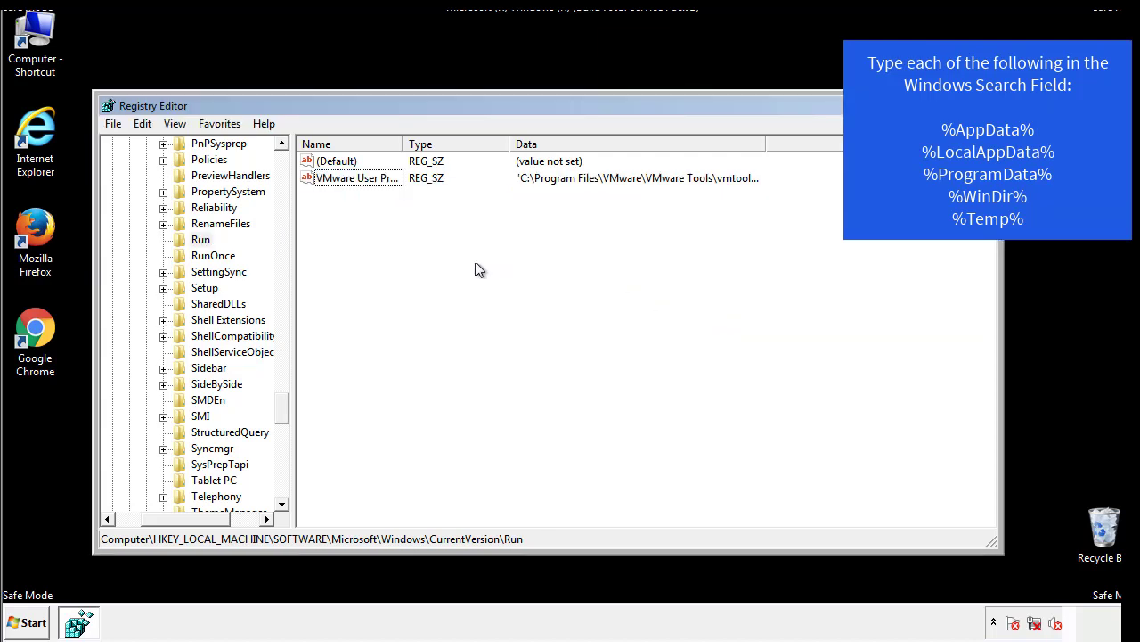
pyautogui.scroll(-3)
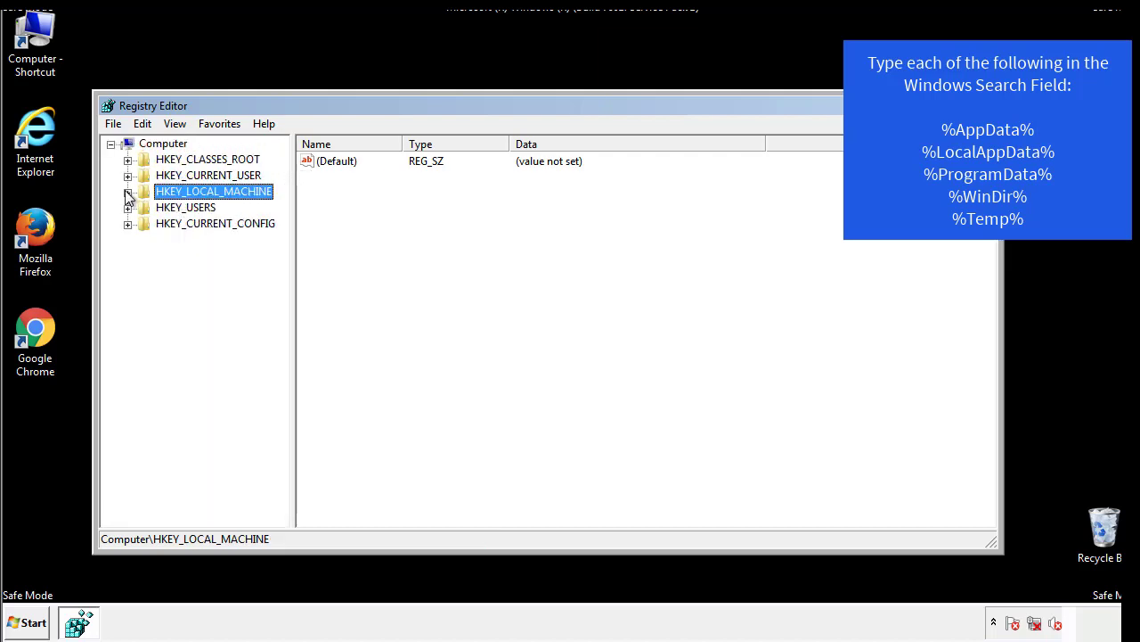
# Inspect HKEY_CURRENT_USER's Run key, holding only DAEMON Tools, and reopen the registry search.
pyautogui.click(127, 174)
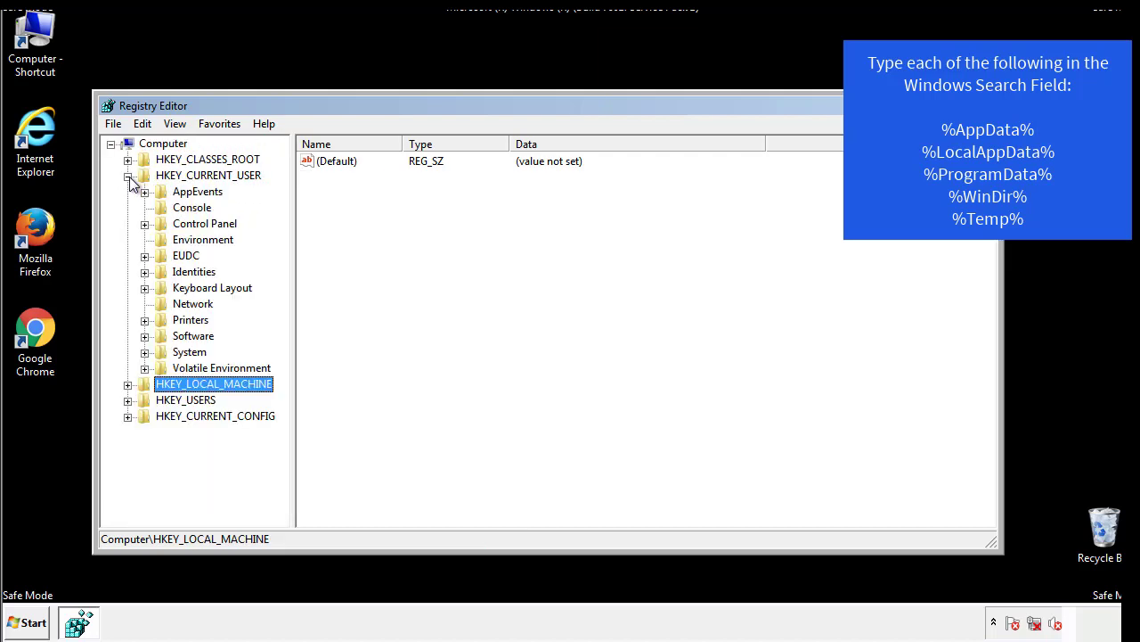
pyautogui.moveTo(147, 287)
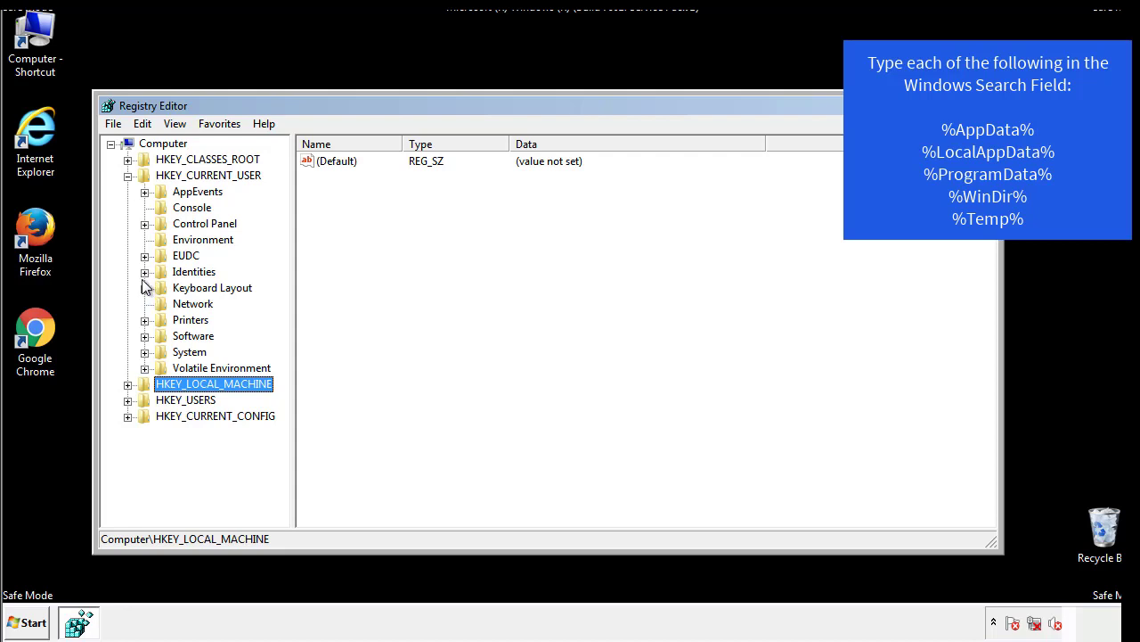
pyautogui.moveTo(147, 294)
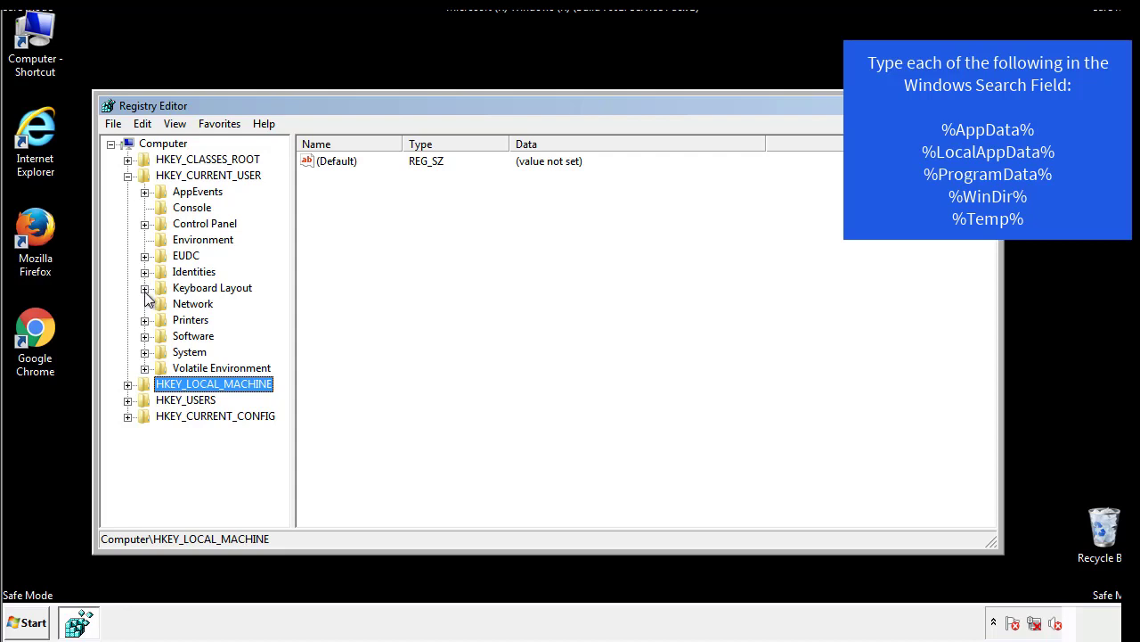
pyautogui.click(144, 208)
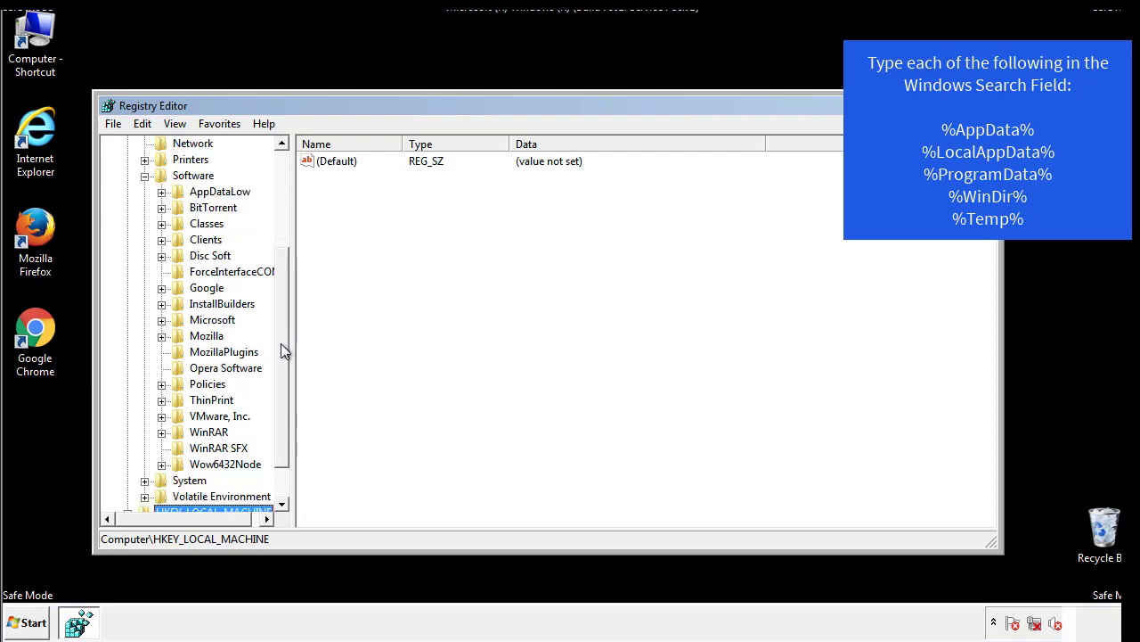
pyautogui.moveTo(180, 358)
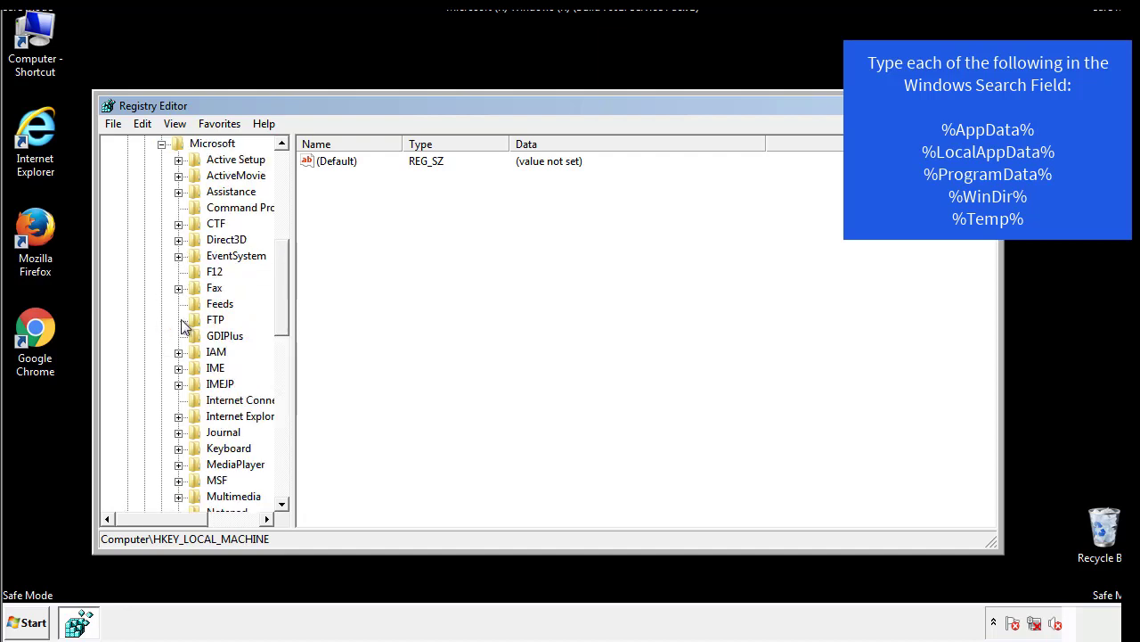
pyautogui.scroll(-3)
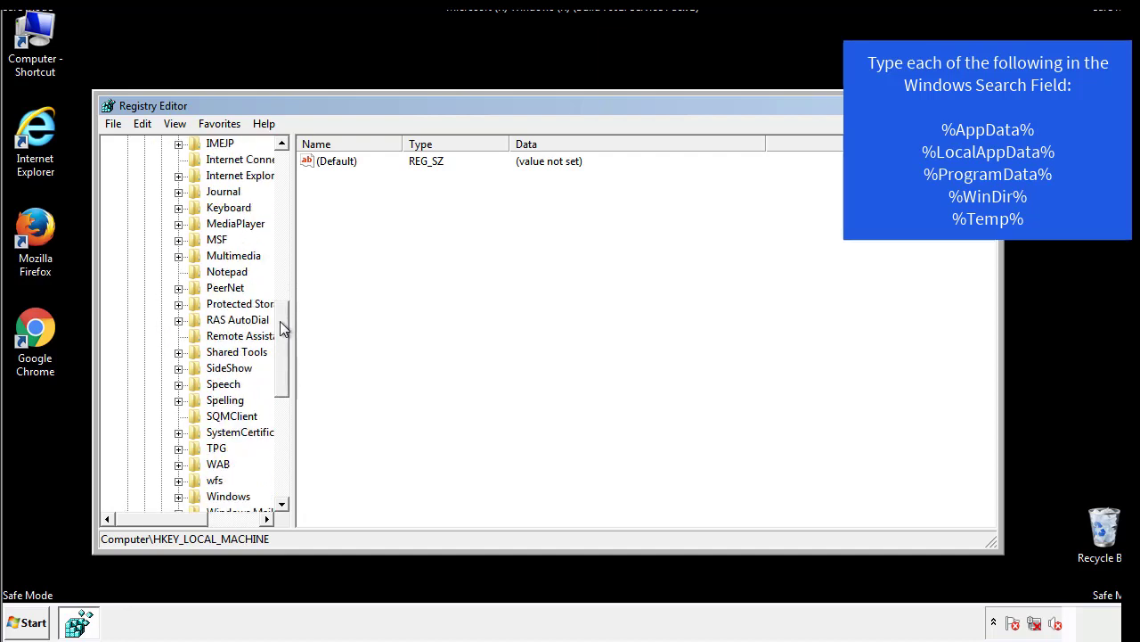
pyautogui.scroll(-3)
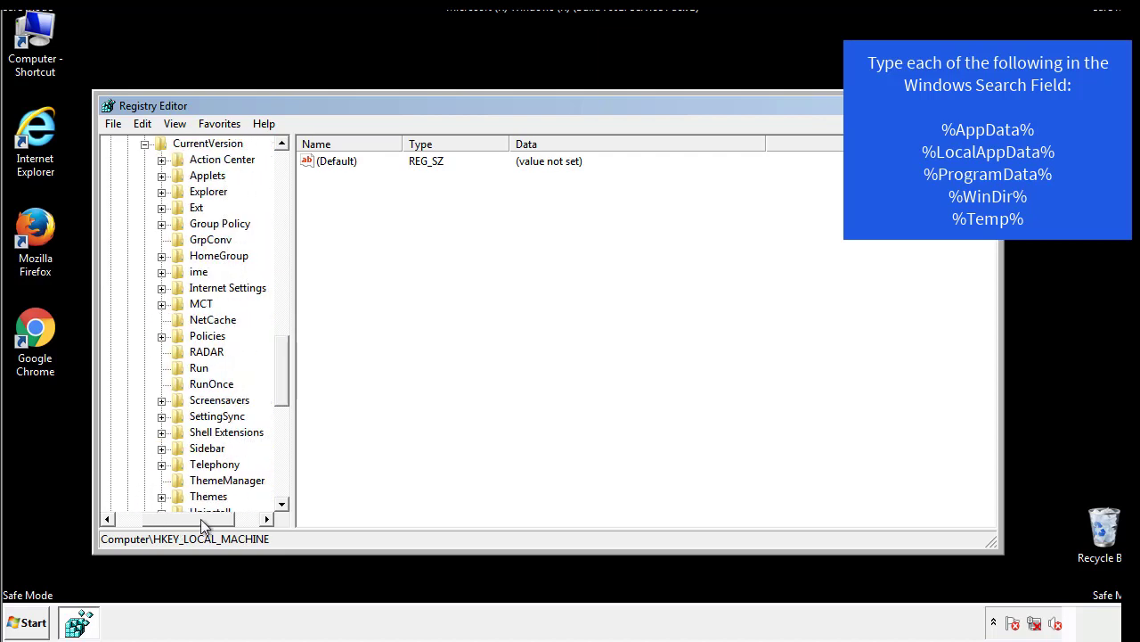
pyautogui.click(199, 367)
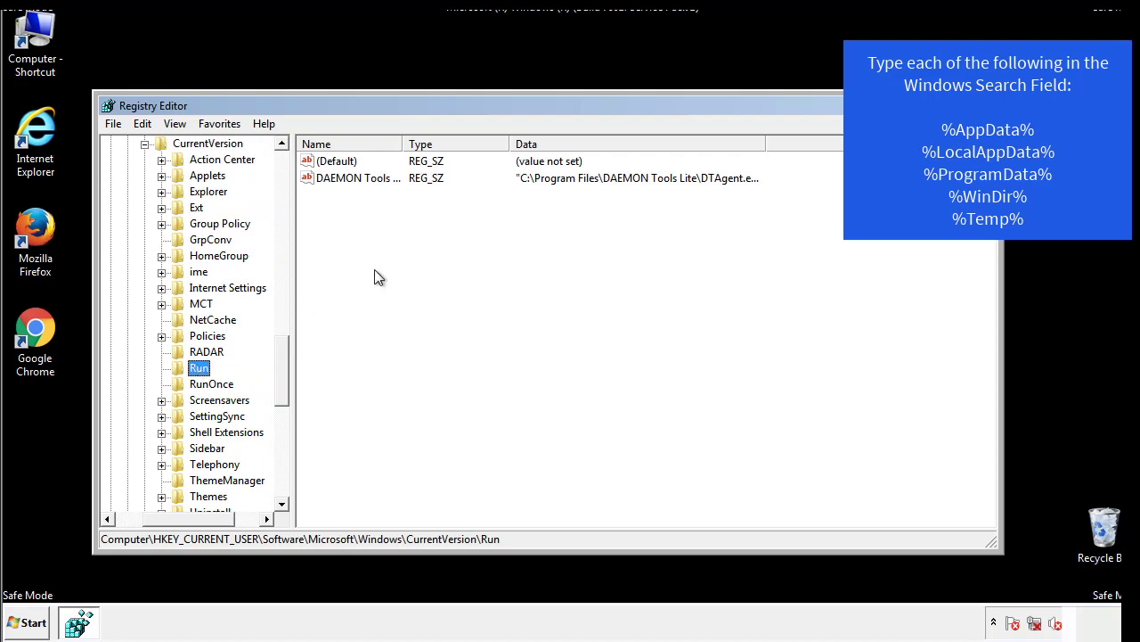
pyautogui.moveTo(372, 196)
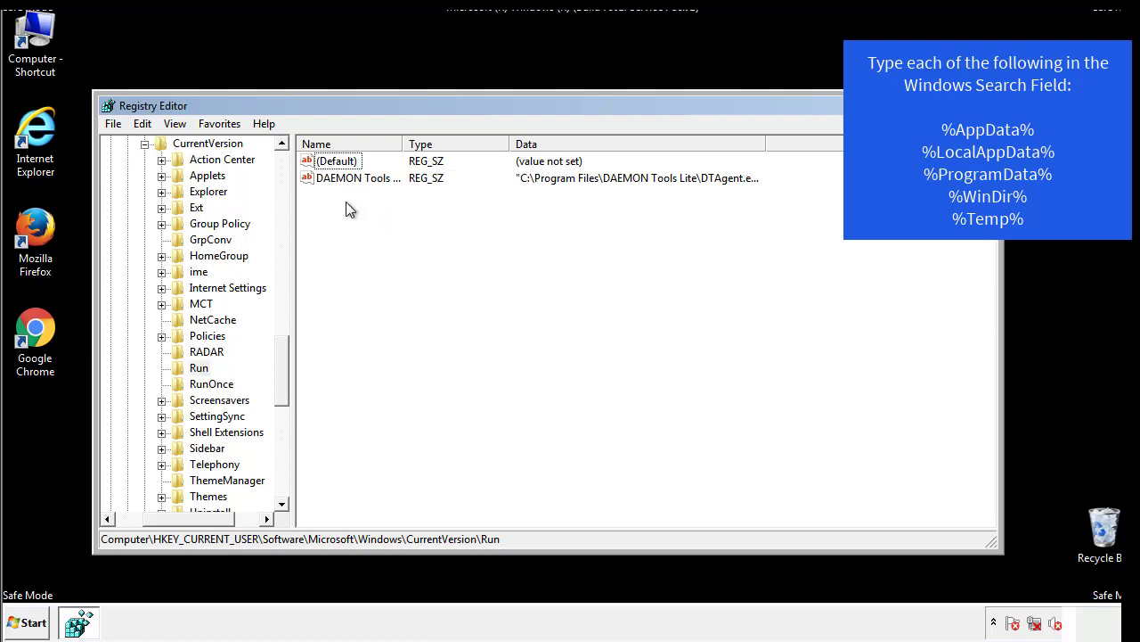
pyautogui.moveTo(412, 211)
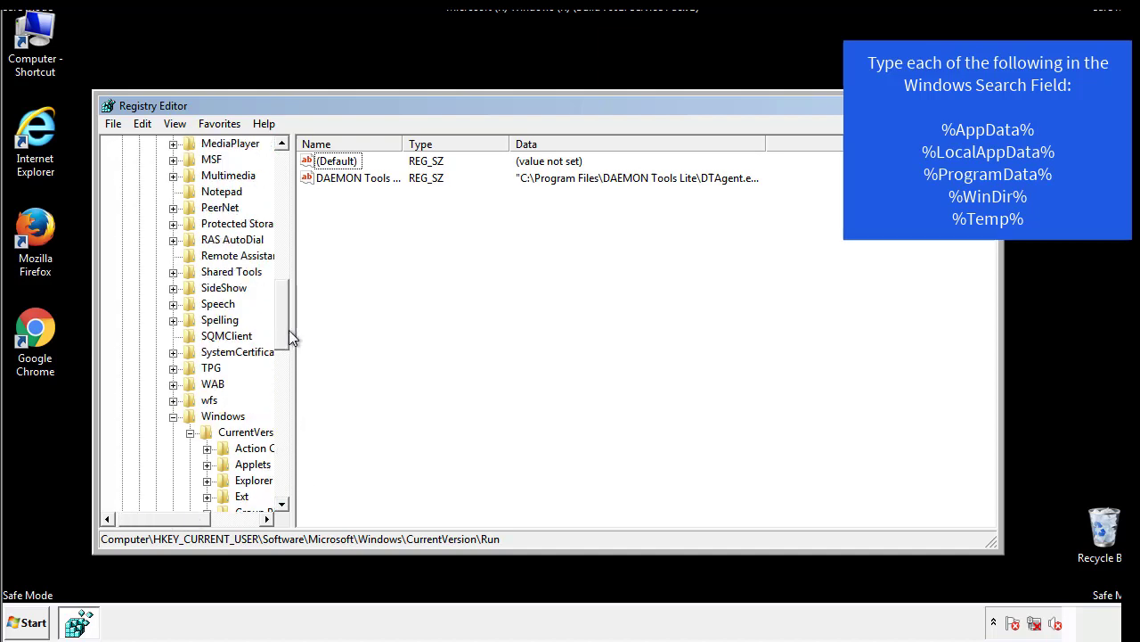
pyautogui.click(223, 416)
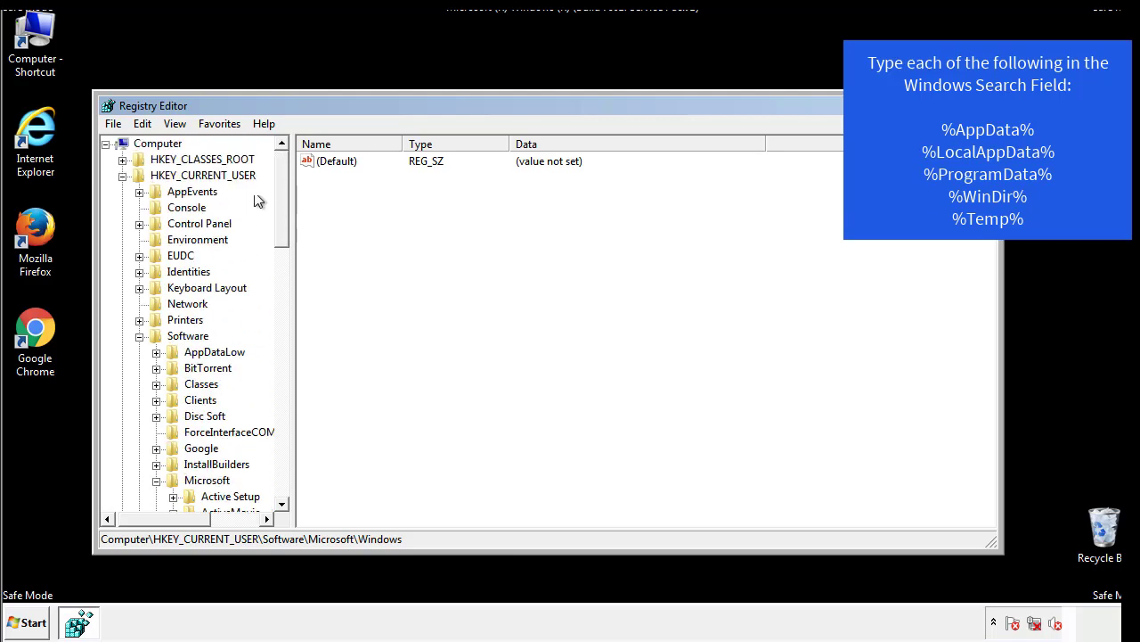
pyautogui.click(143, 123)
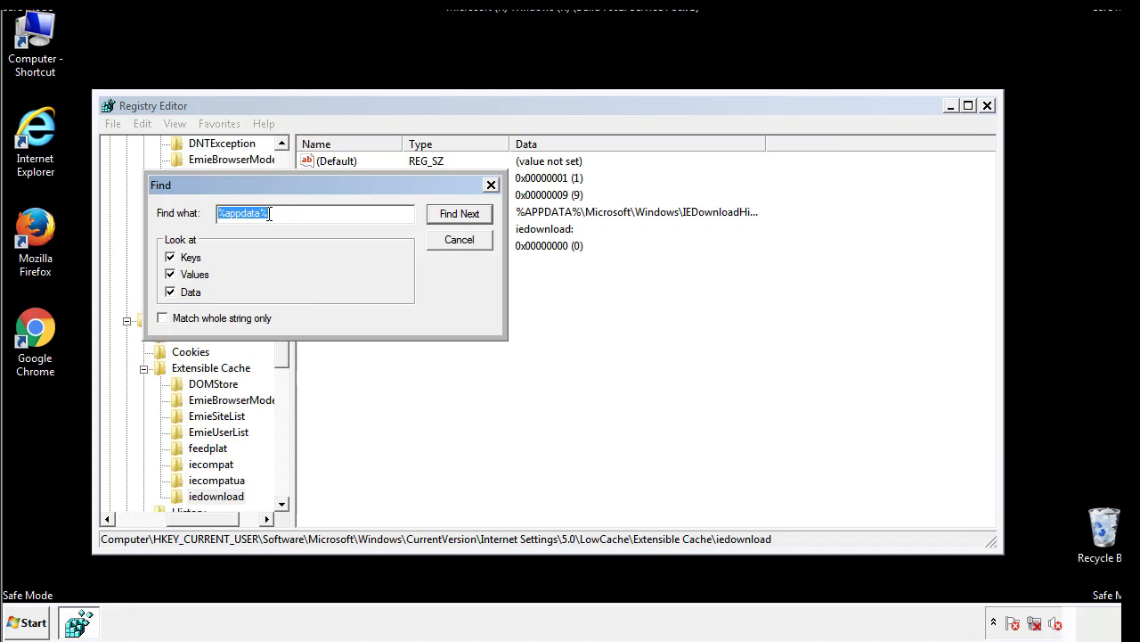
# Change the Find text from %appdata% to %temp% and find the next match.
pyautogui.write('%4')
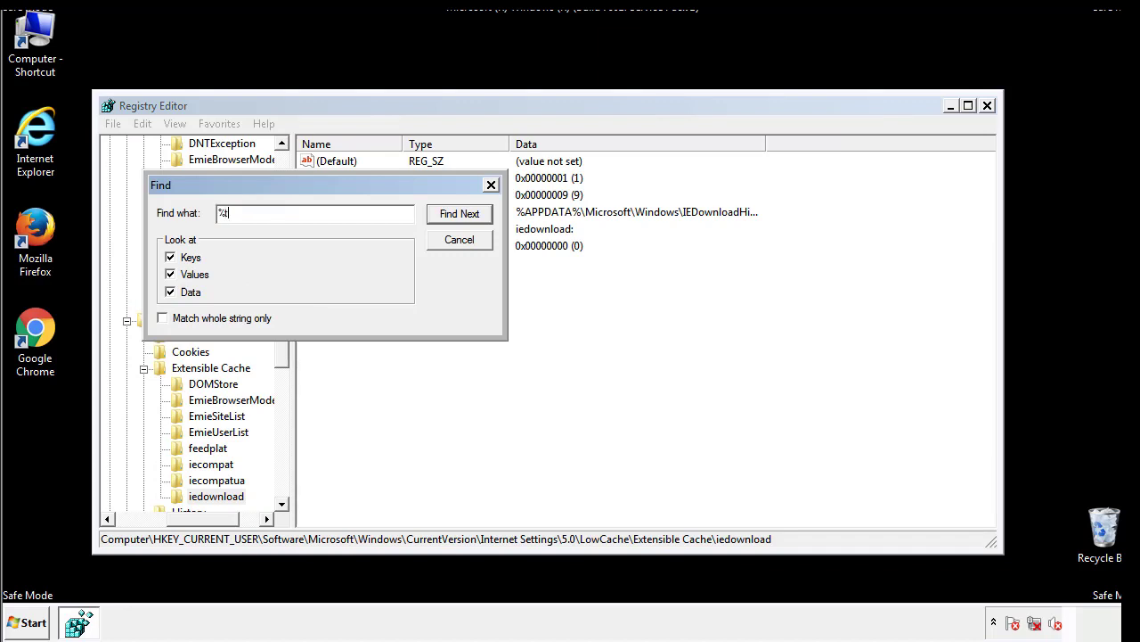
pyautogui.write('temp%')
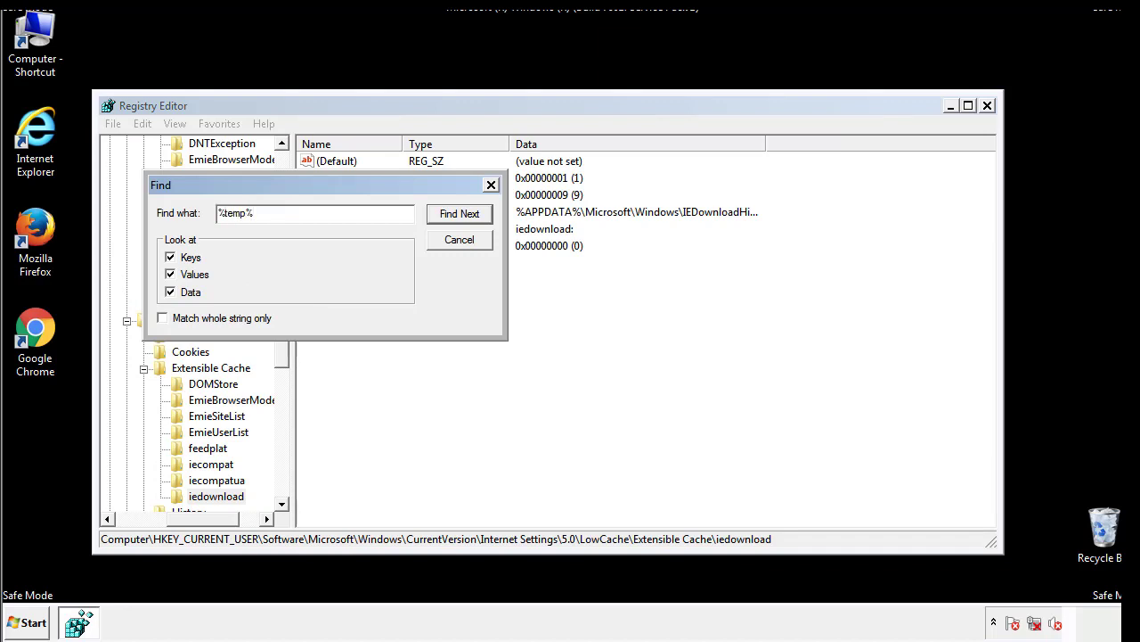
pyautogui.click(459, 213)
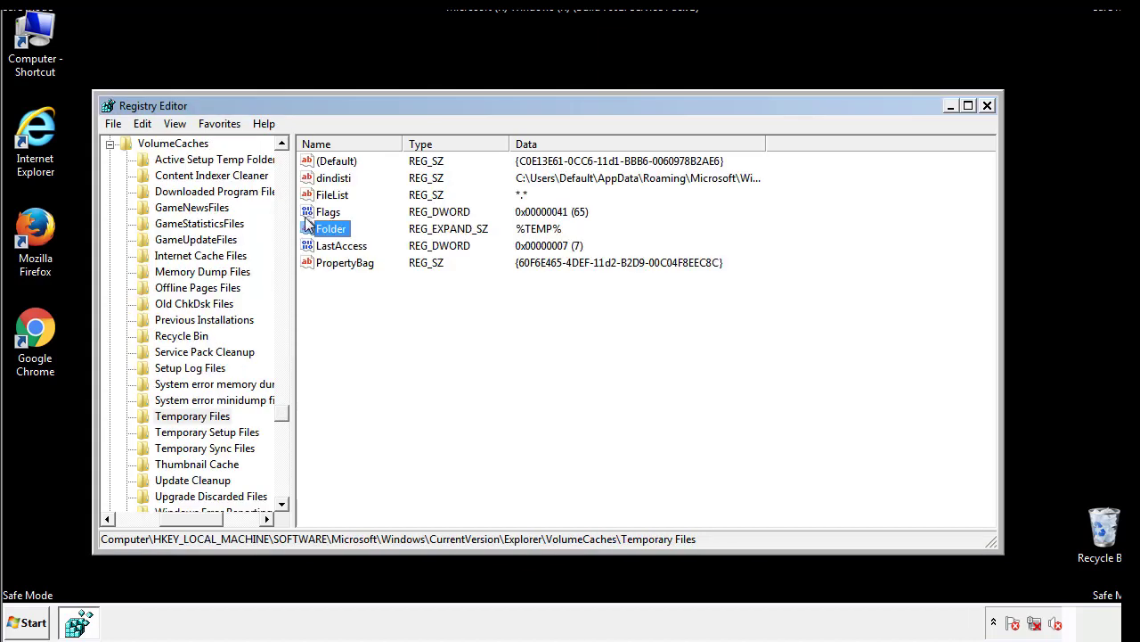
# Delete all values under the Temporary Files VolumeCaches key and close Registry Editor.
pyautogui.click(372, 294)
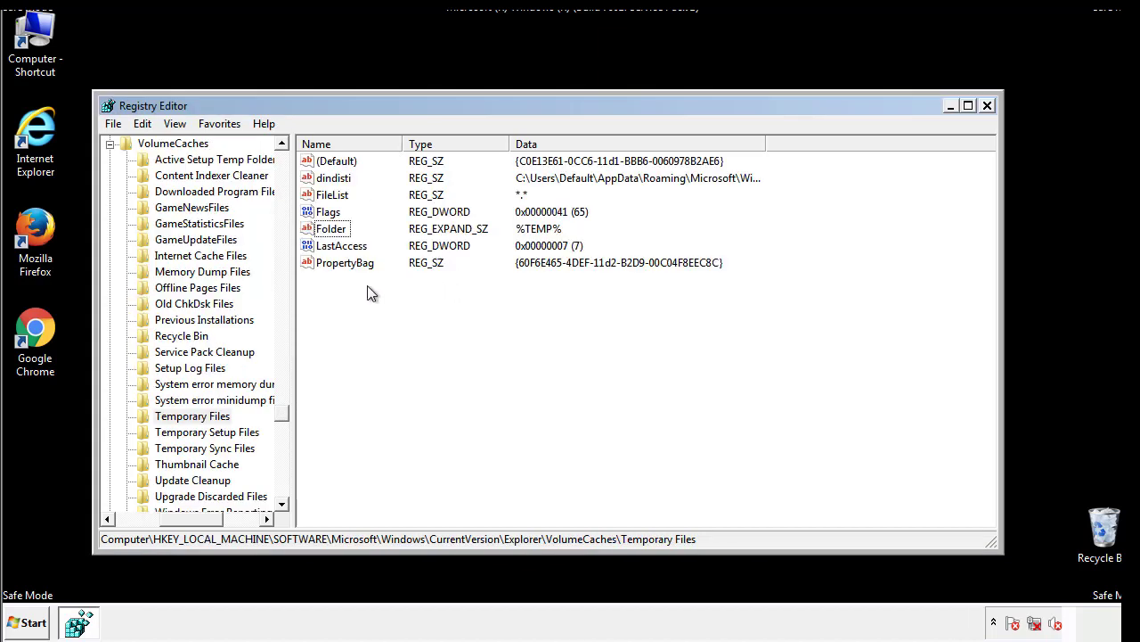
pyautogui.press('ctrl+a')
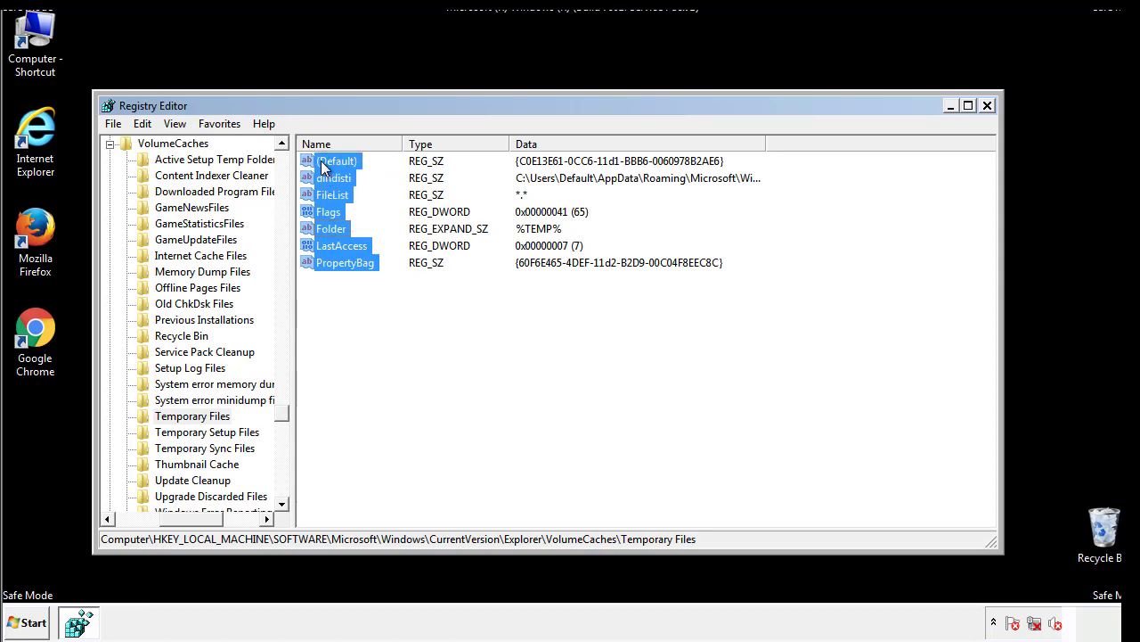
pyautogui.rightClick(336, 160)
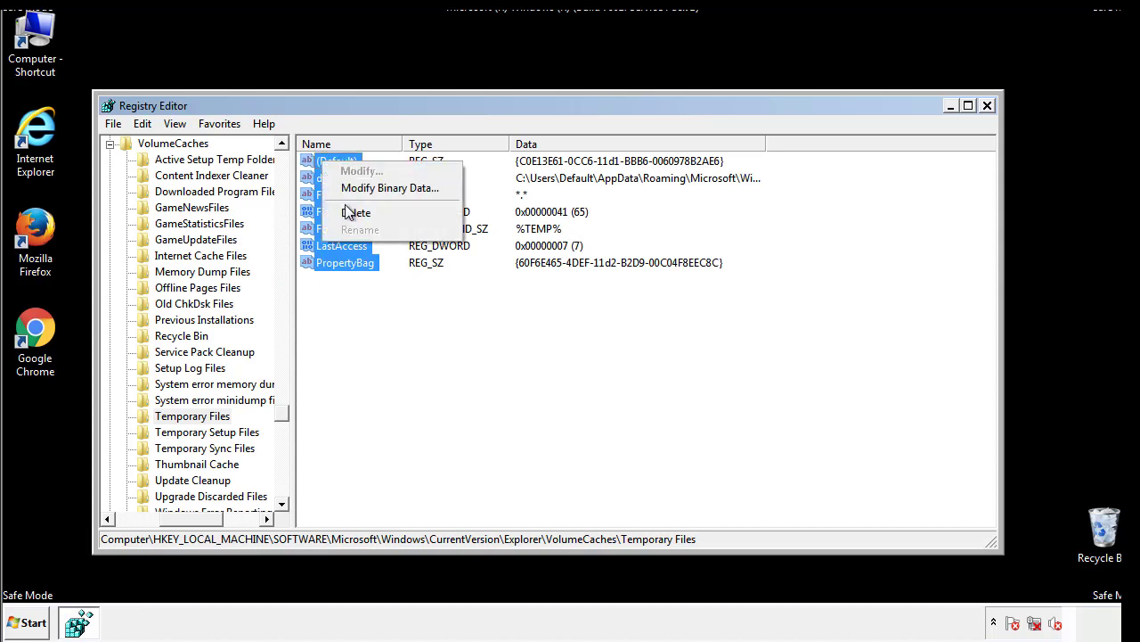
pyautogui.click(356, 212)
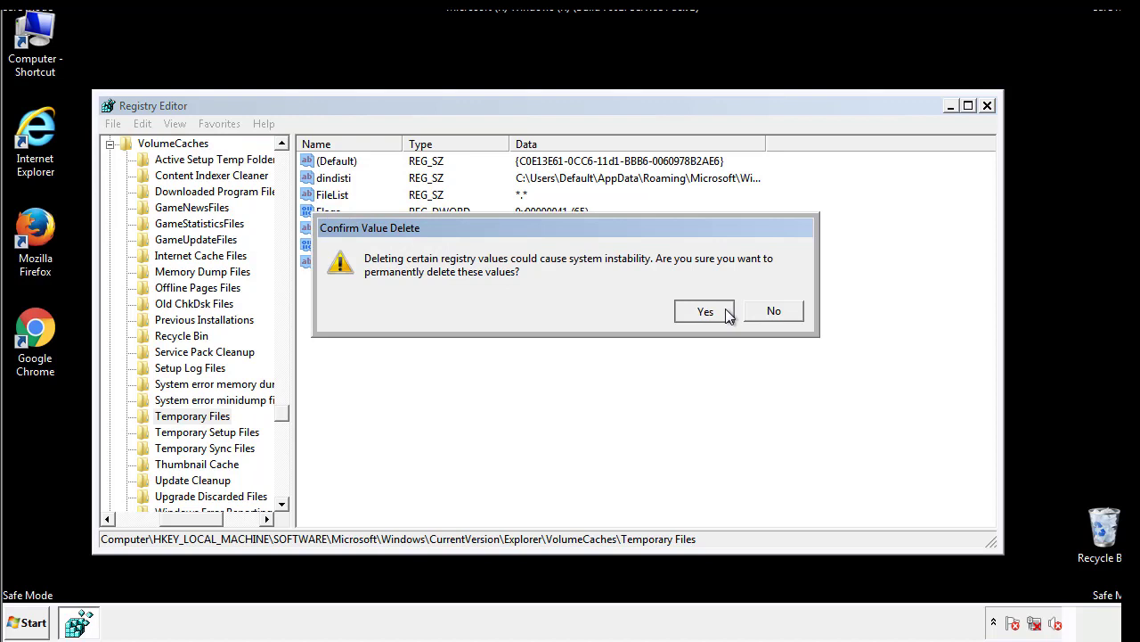
pyautogui.click(705, 311)
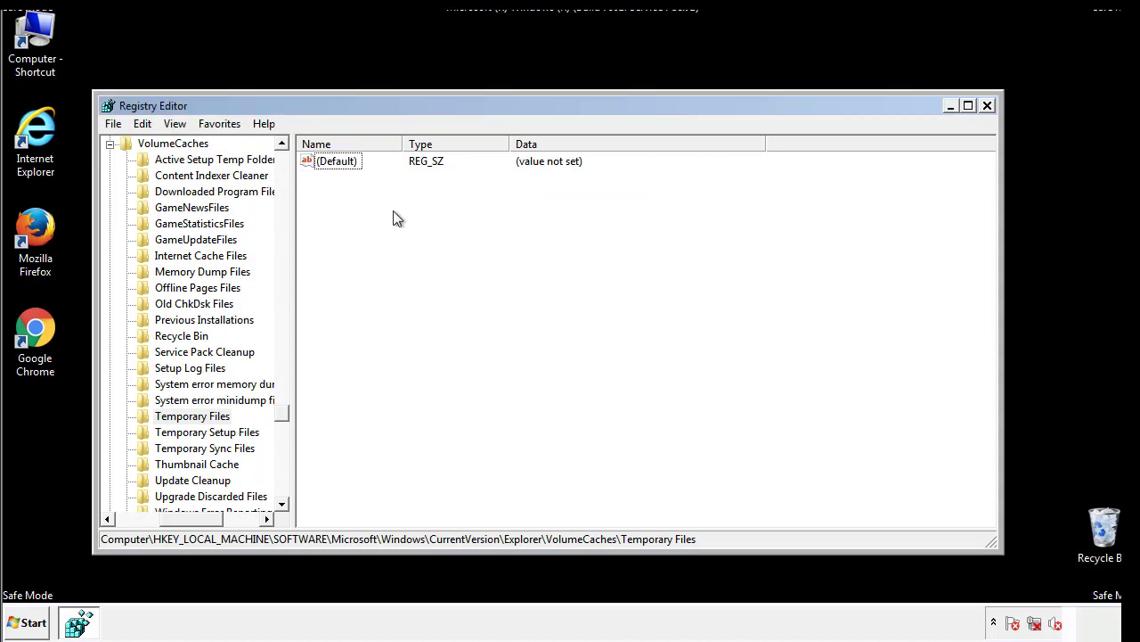
pyautogui.moveTo(987, 108)
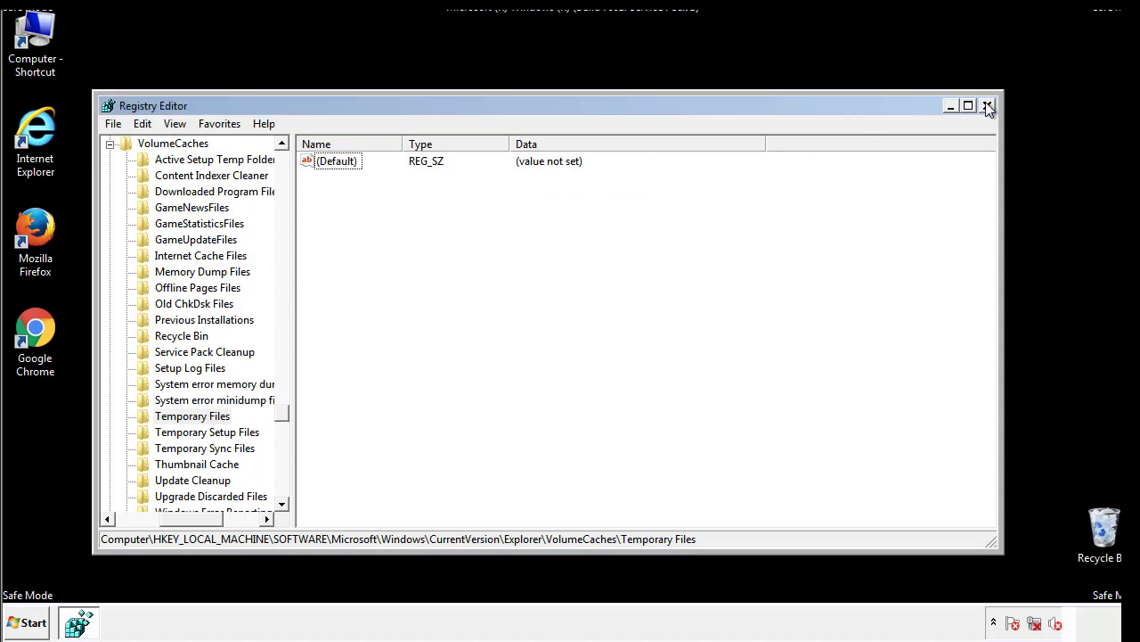
pyautogui.click(987, 106)
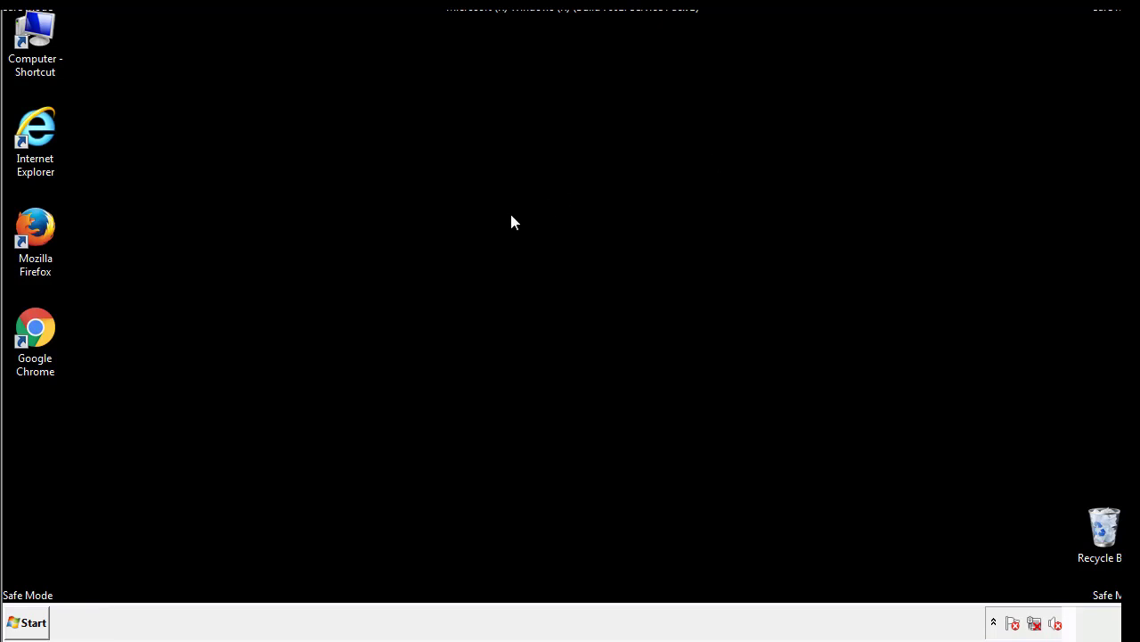
pyautogui.moveTo(47, 447)
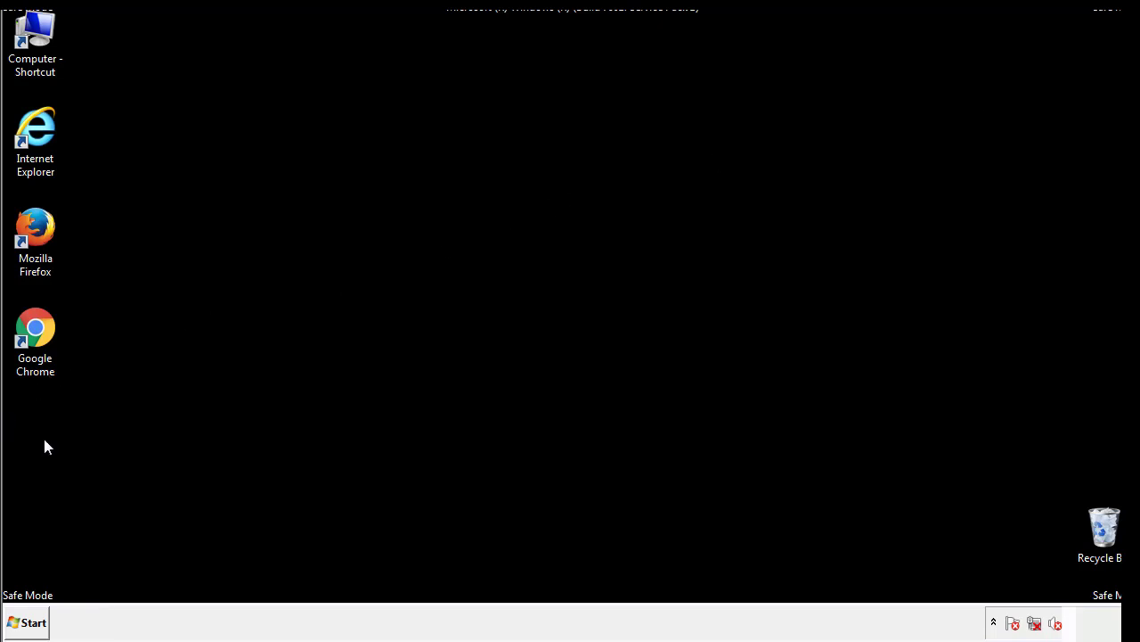
# Launch msconfig by searching for it from the Start menu.
pyautogui.click(27, 622)
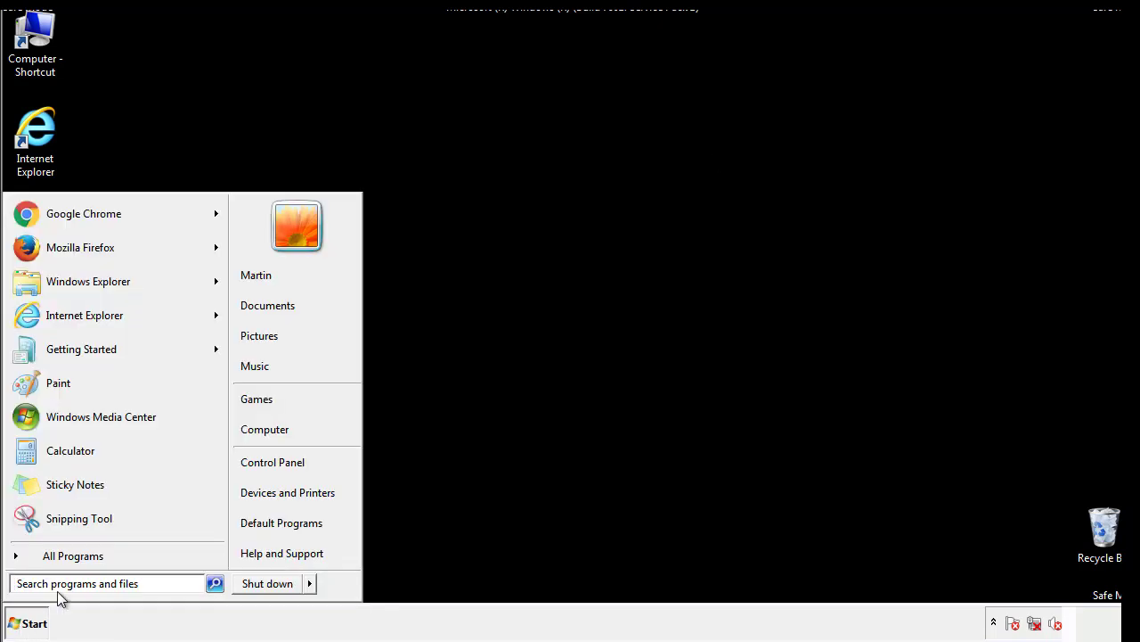
pyautogui.write('mscon')
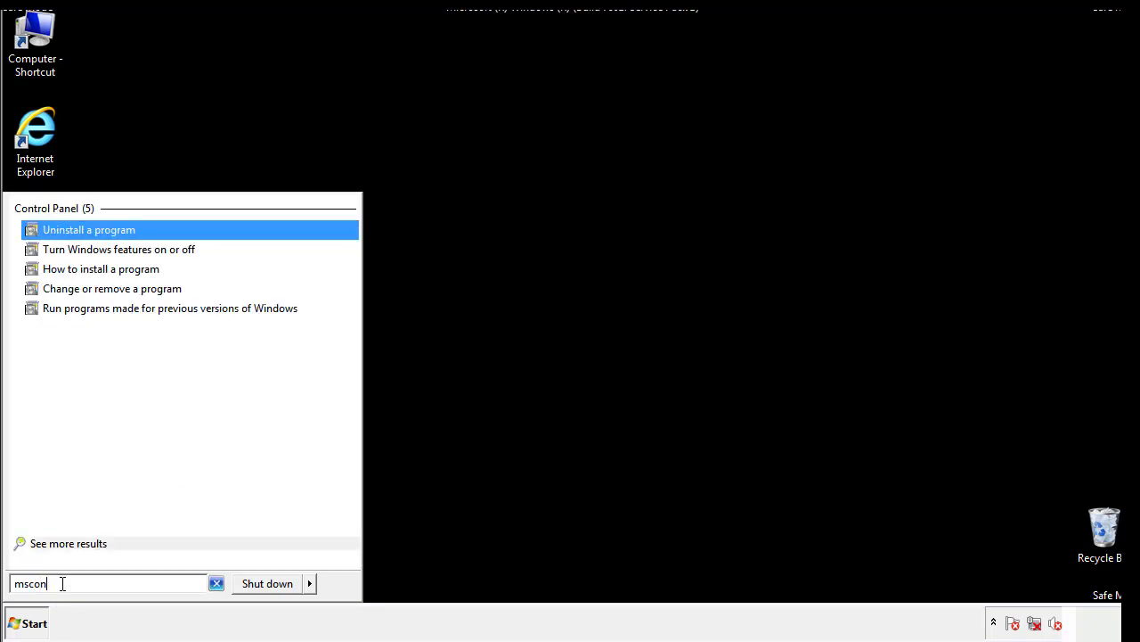
pyautogui.write('fig')
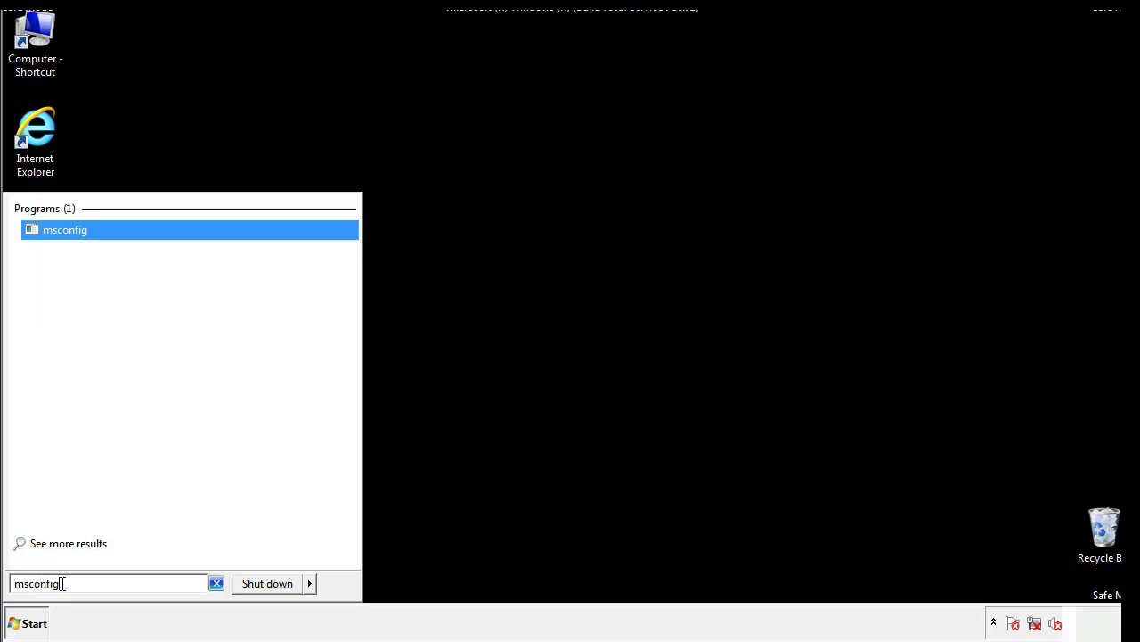
pyautogui.click(65, 229)
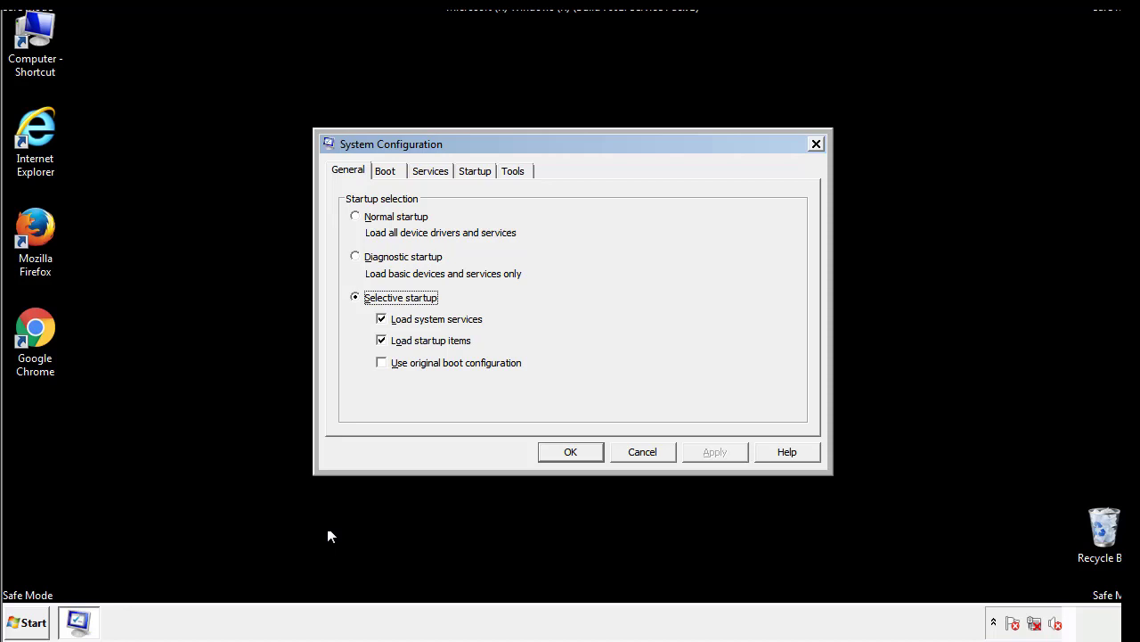
# Uncheck Safe boot on the Boot tab of System Configuration.
pyautogui.click(385, 170)
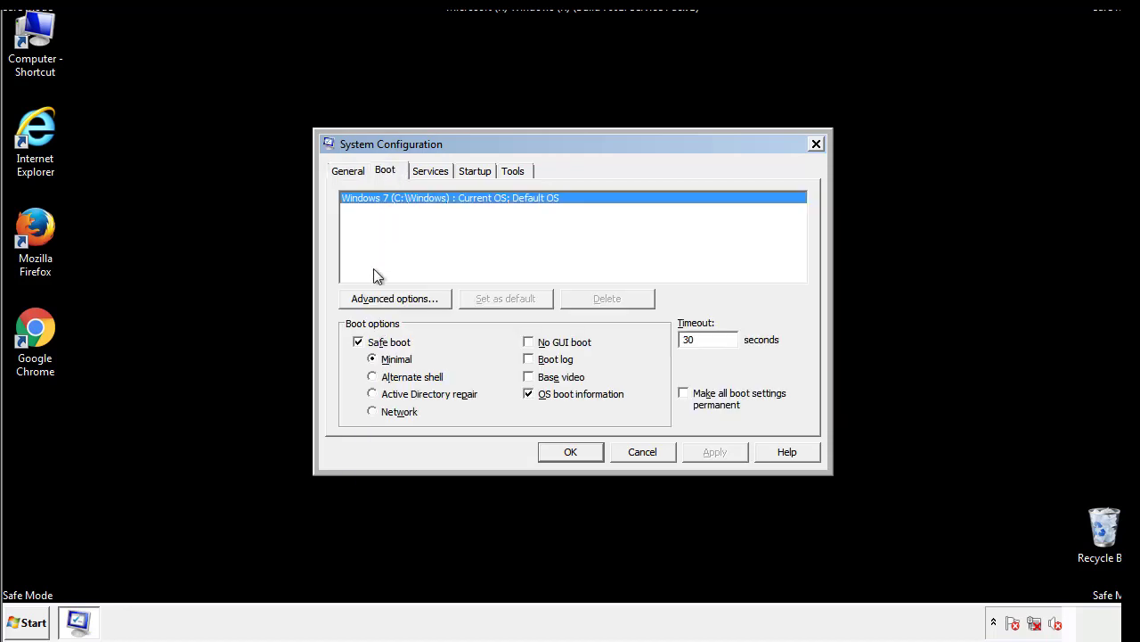
pyautogui.click(358, 342)
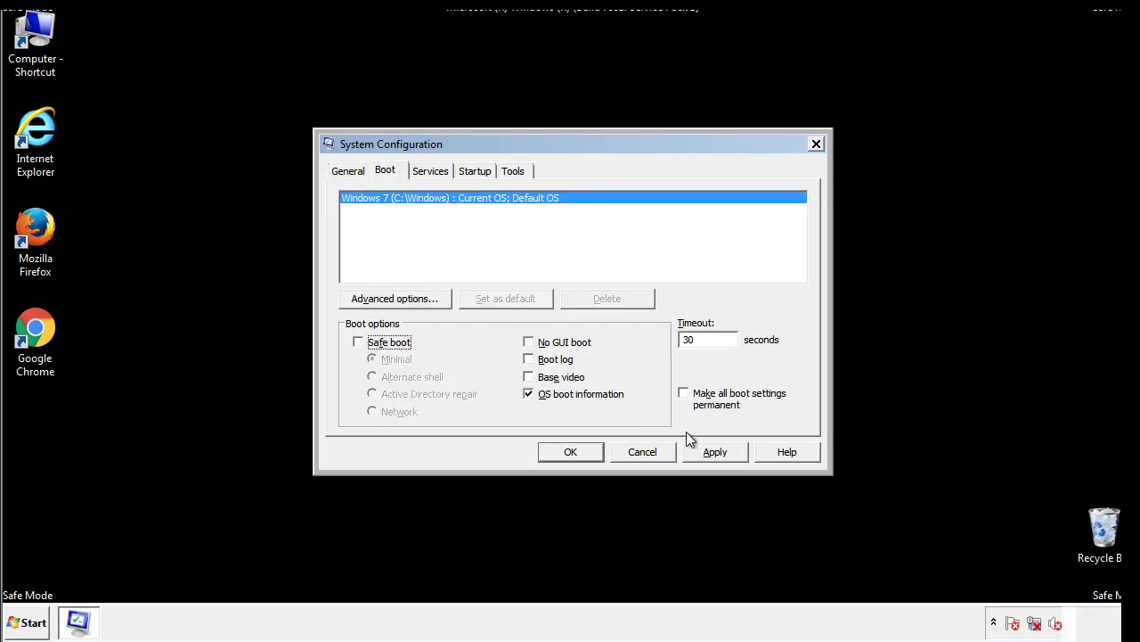